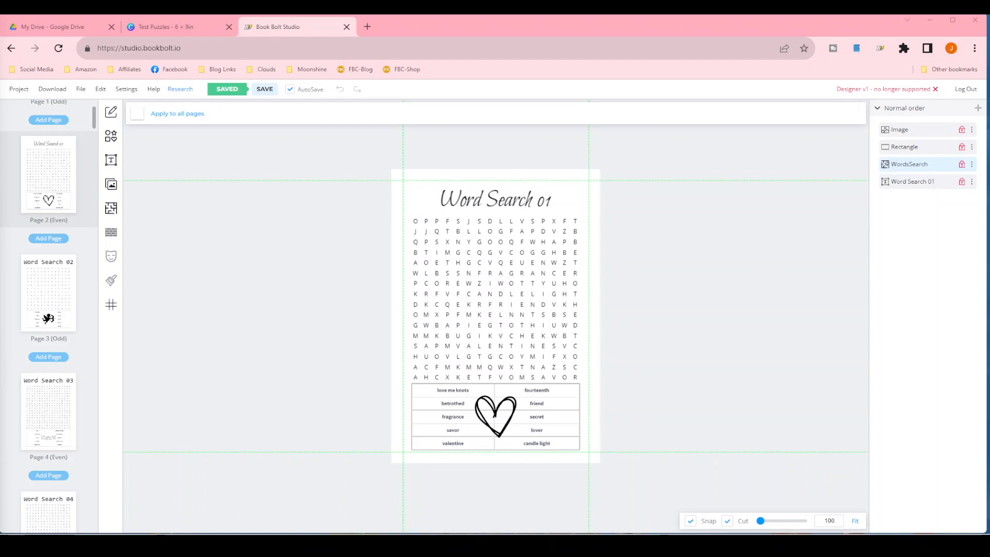
mouse_move(21, 440)
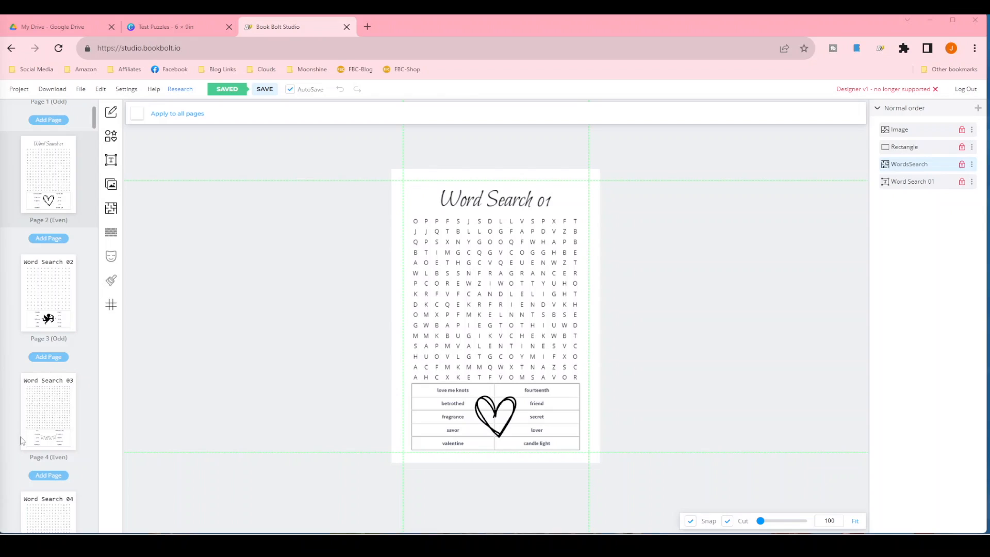
mouse_move(547, 204)
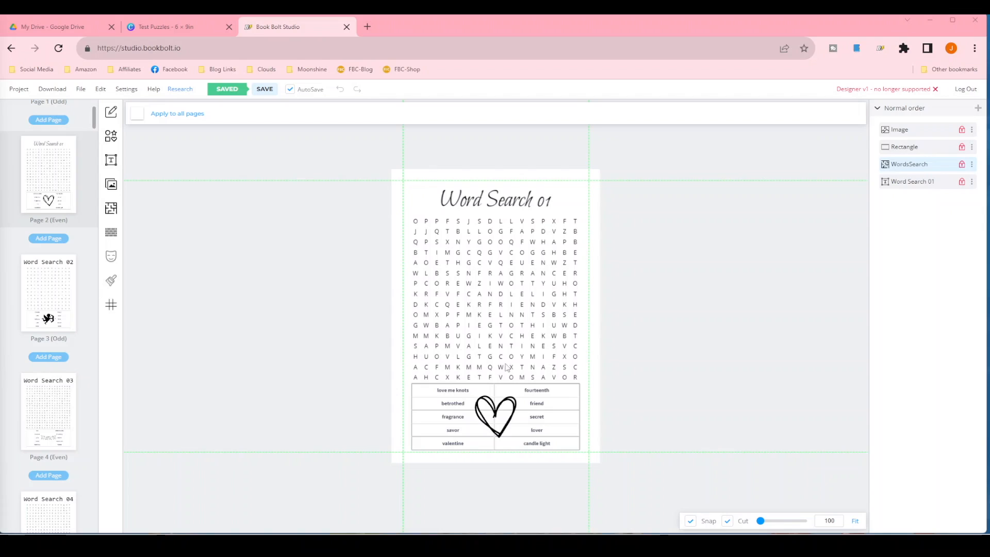
mouse_move(435, 408)
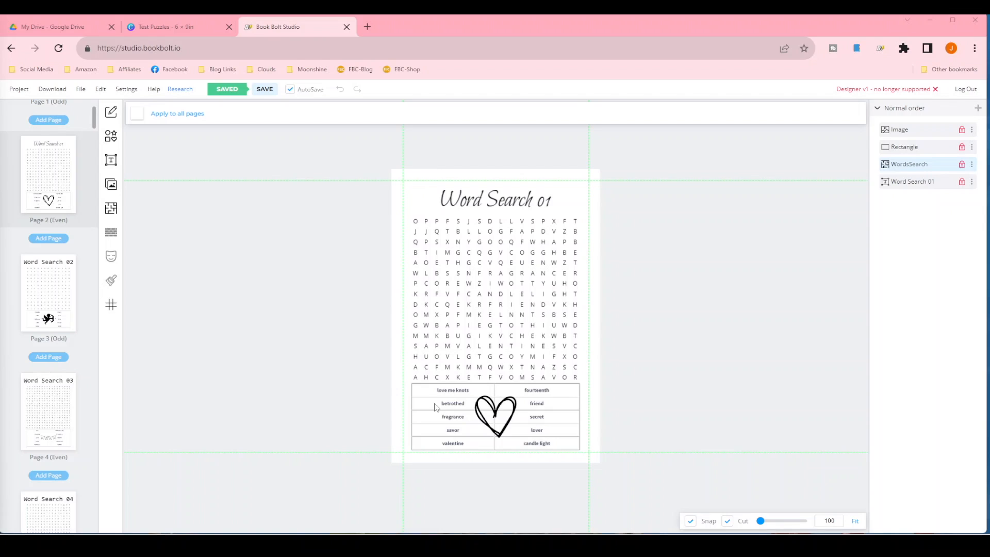
mouse_move(506, 410)
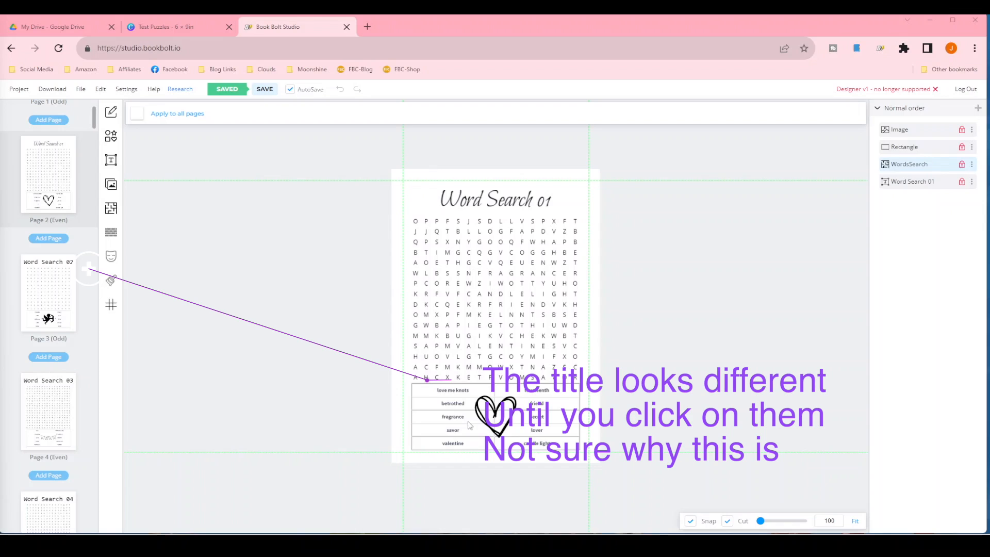
mouse_move(495, 339)
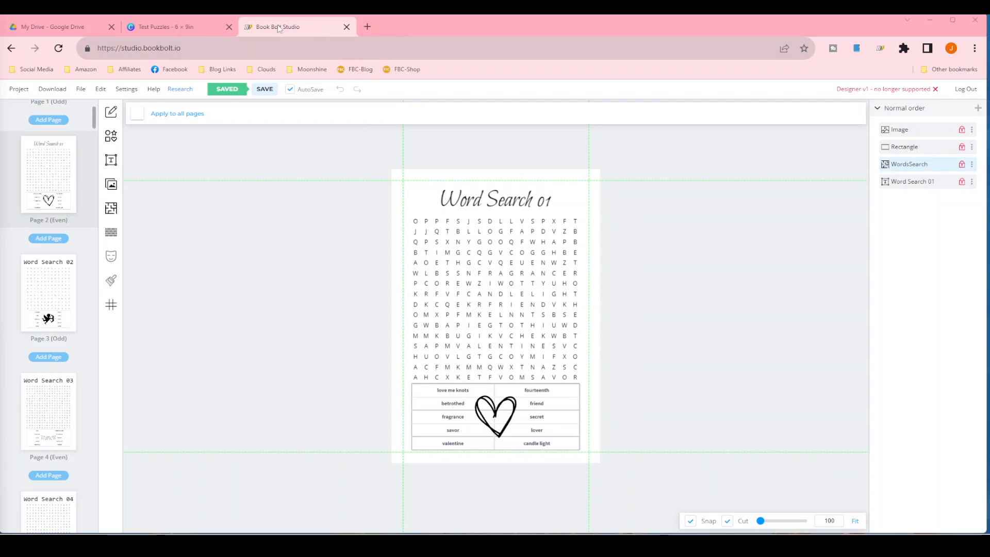
Step: Review the Canva test design, pick the WordsSearch template and set margins to .25
left_click(179, 26)
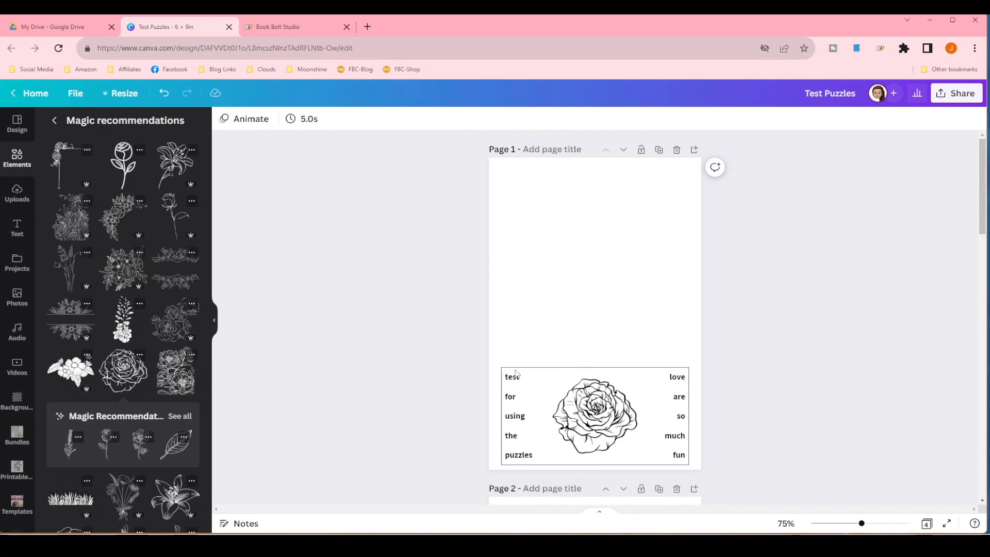
left_click(278, 26)
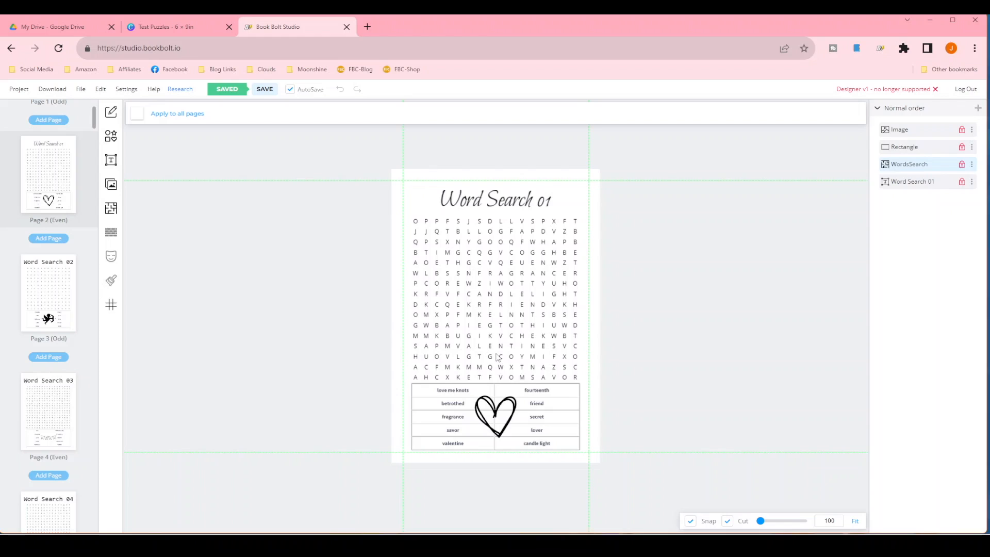
mouse_move(463, 337)
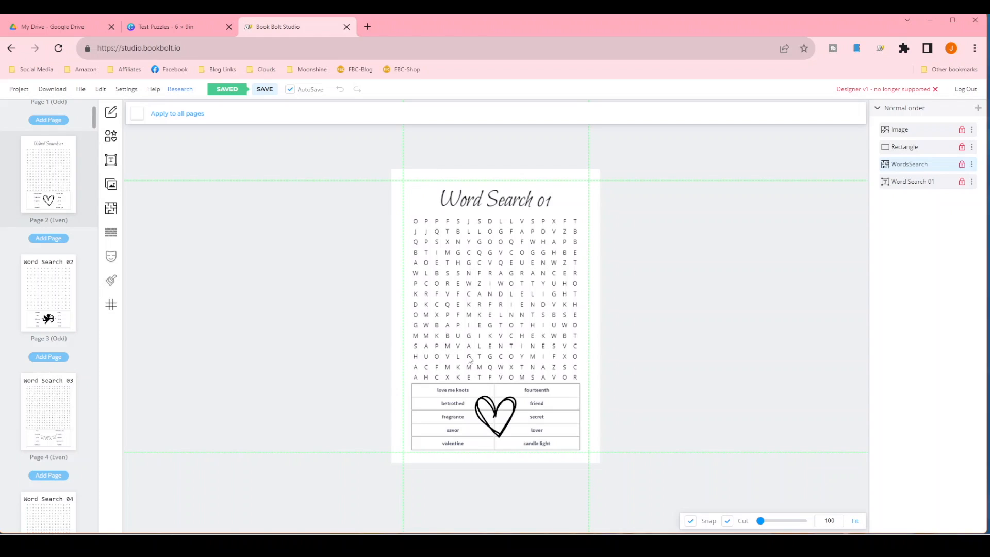
mouse_move(562, 248)
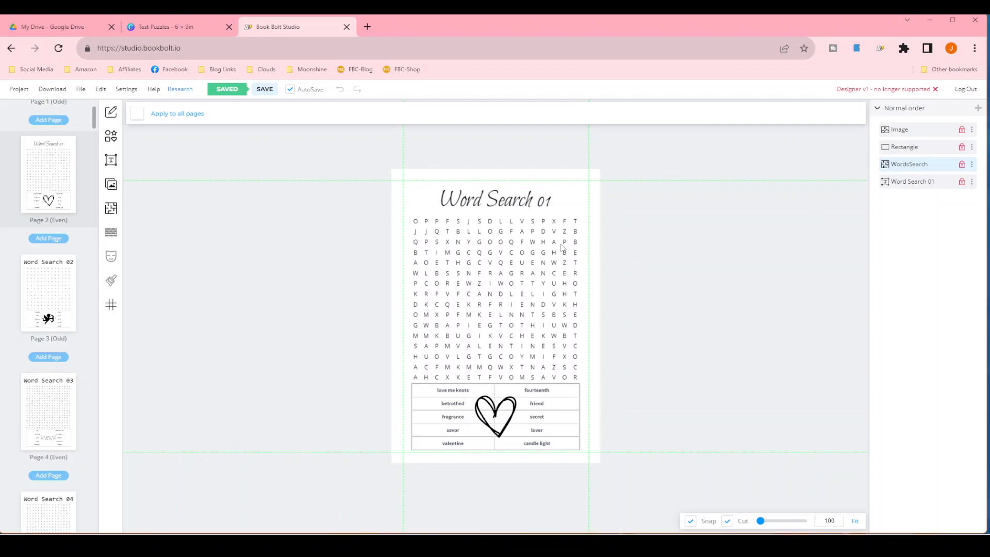
mouse_move(554, 404)
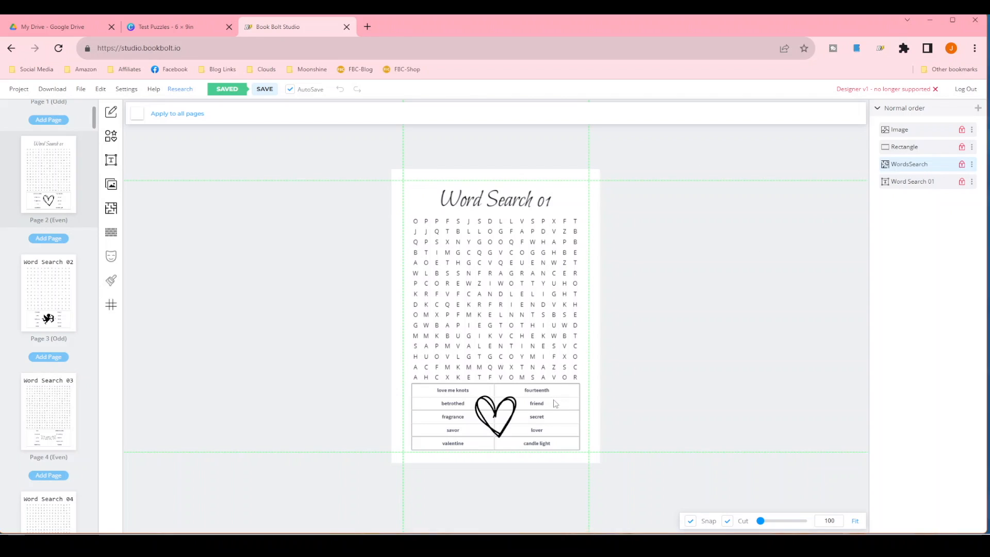
mouse_move(574, 399)
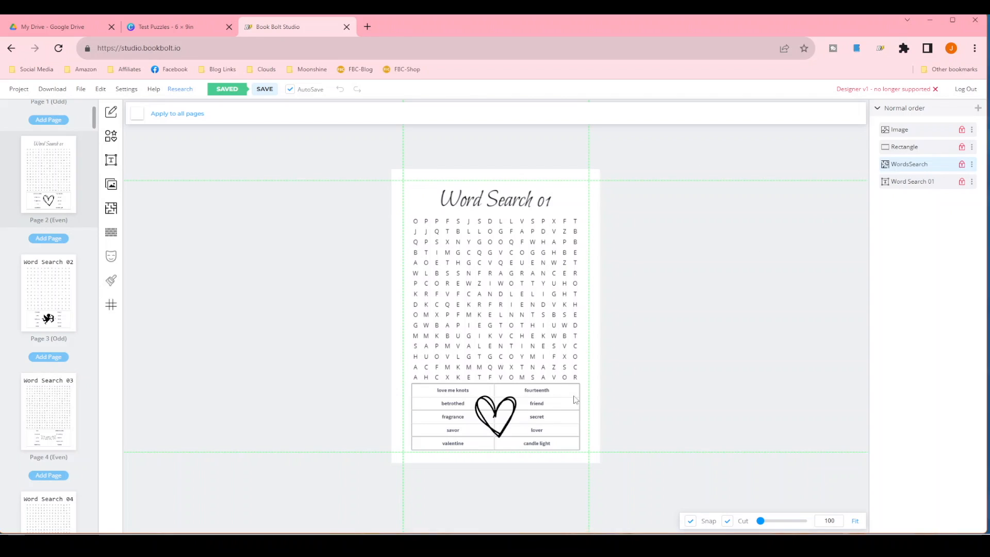
mouse_move(495, 415)
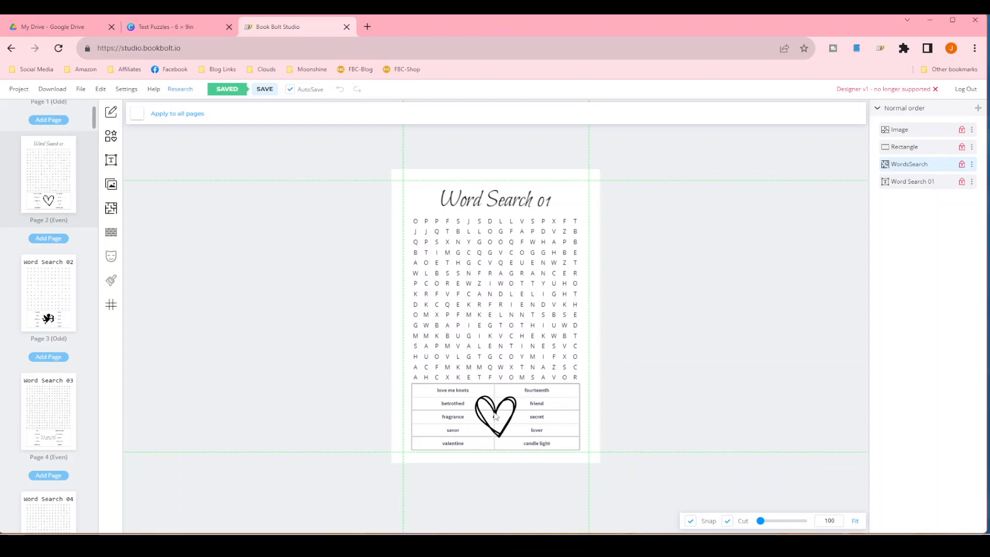
mouse_move(545, 407)
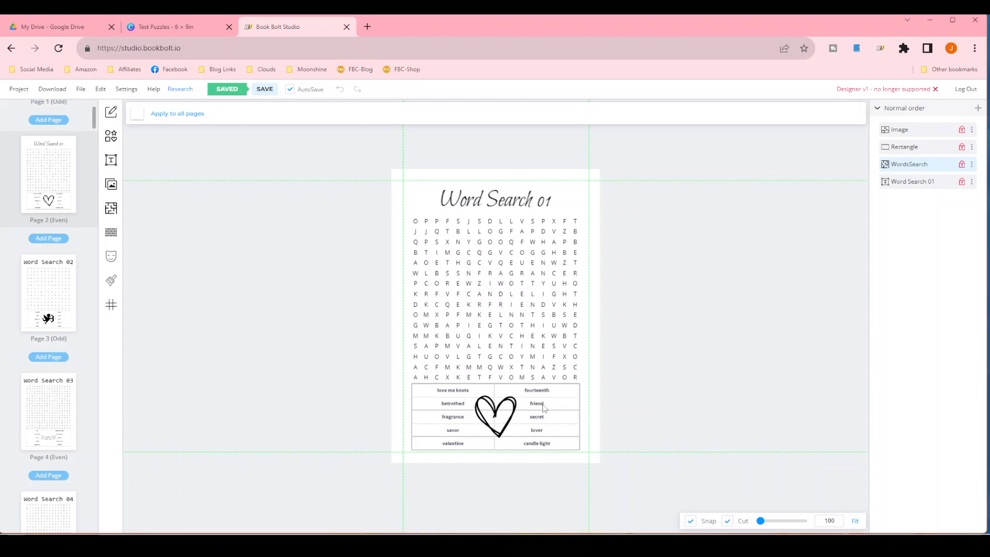
mouse_move(546, 382)
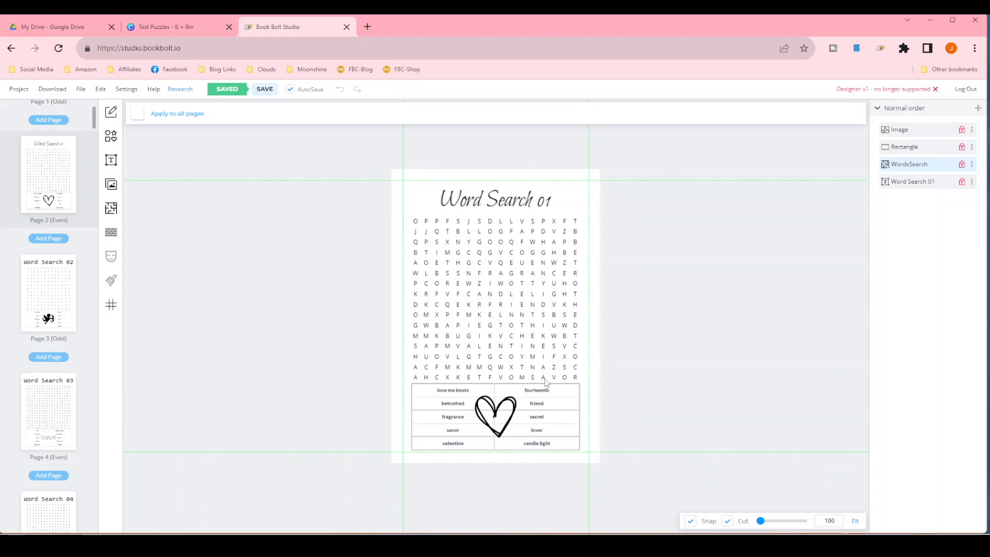
mouse_move(547, 419)
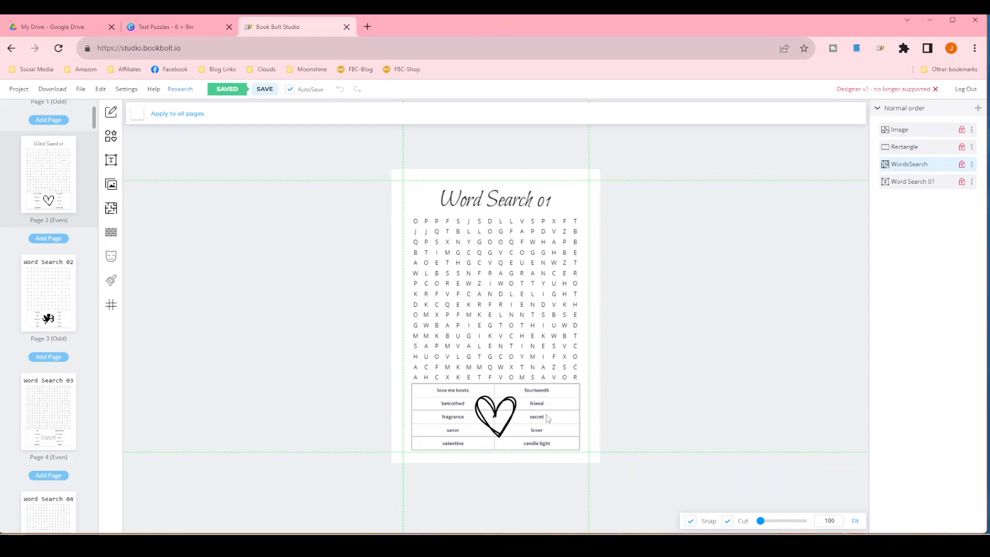
mouse_move(531, 417)
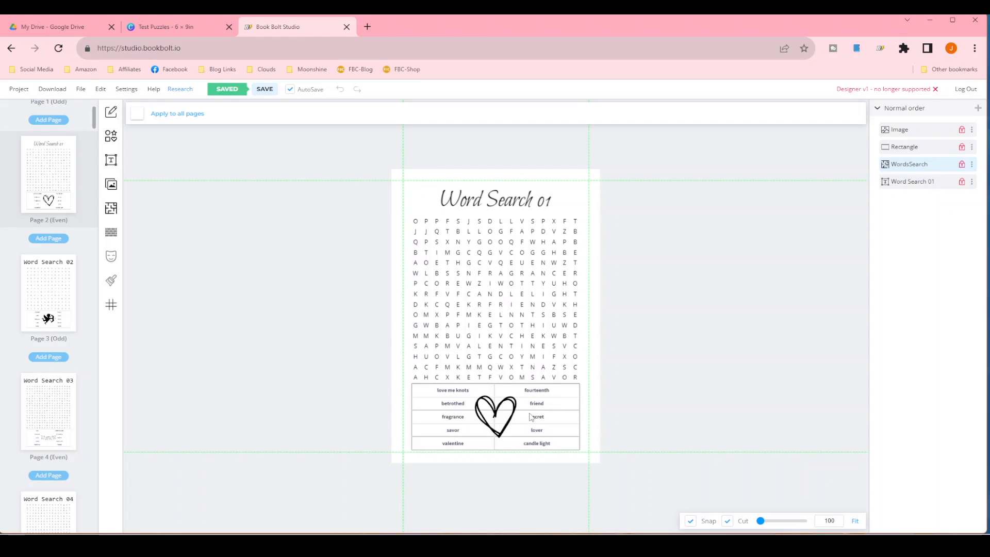
mouse_move(539, 419)
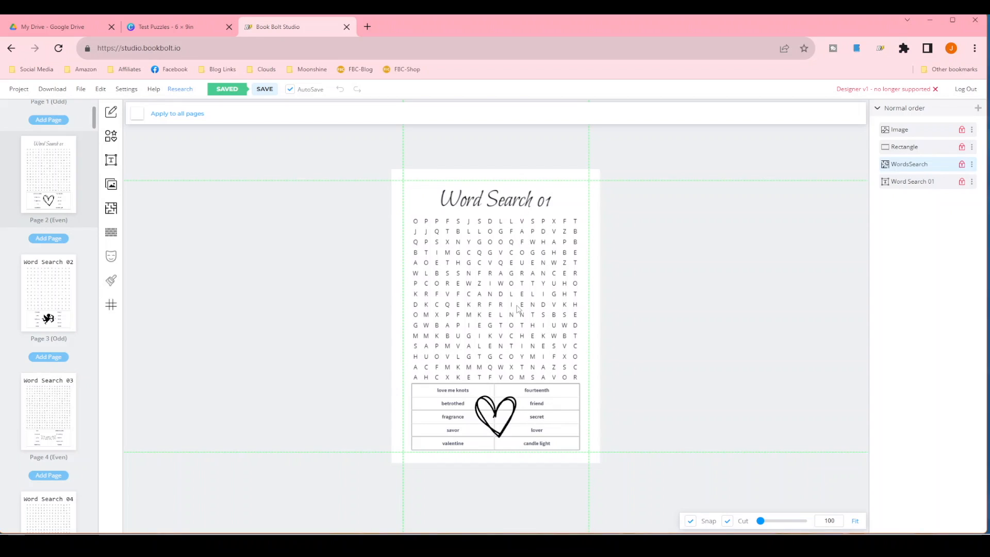
mouse_move(518, 309)
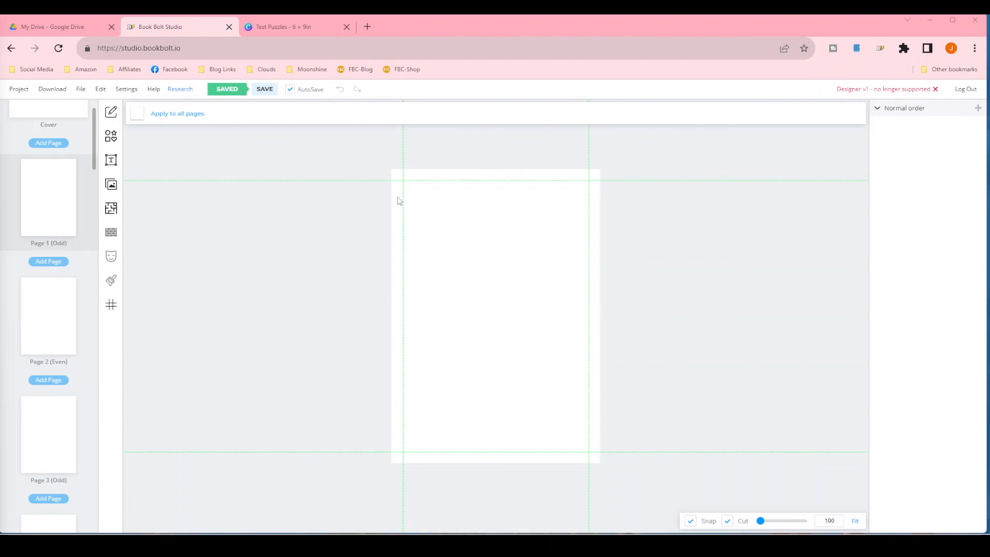
mouse_move(150, 194)
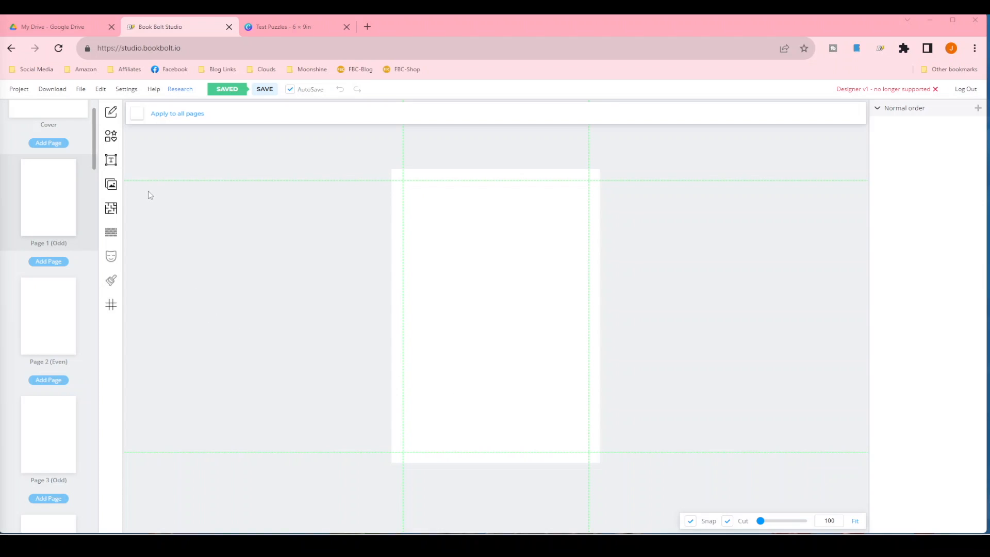
left_click(110, 208)
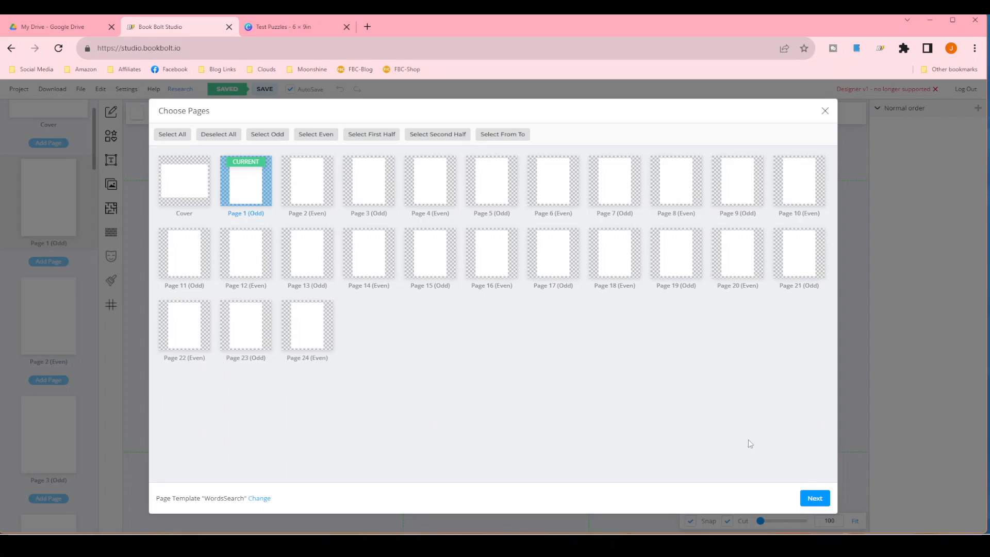
left_click(813, 497)
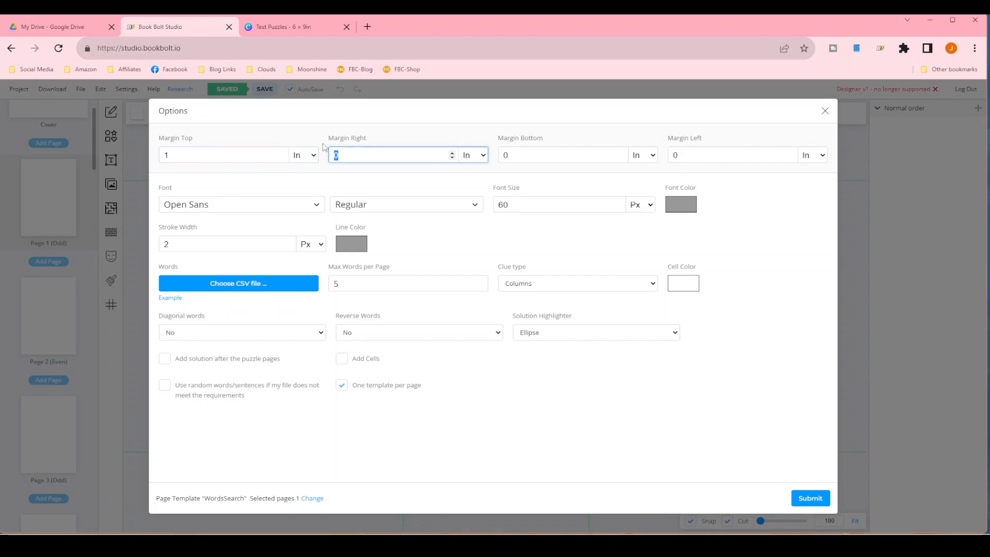
type("25")
left_click(733, 155)
type(".25")
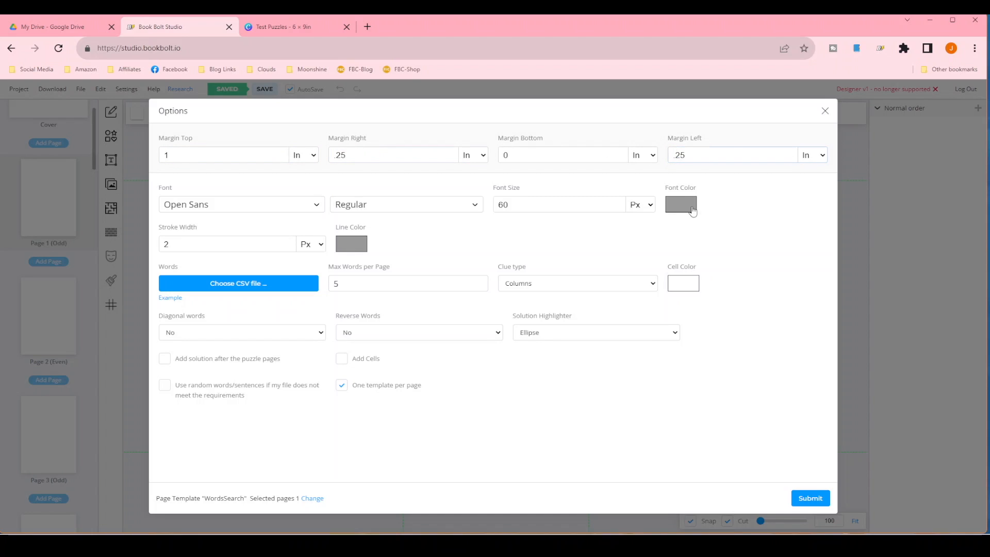
Step: Use black letters, add solution pages and cells, upload the word-list CSV, and generate
left_click(680, 204)
type("10")
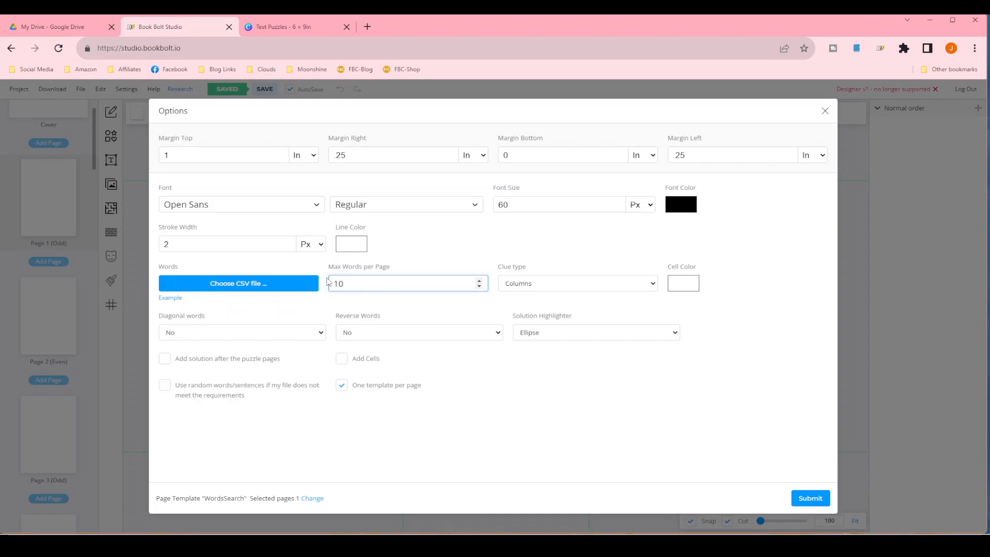
mouse_move(292, 322)
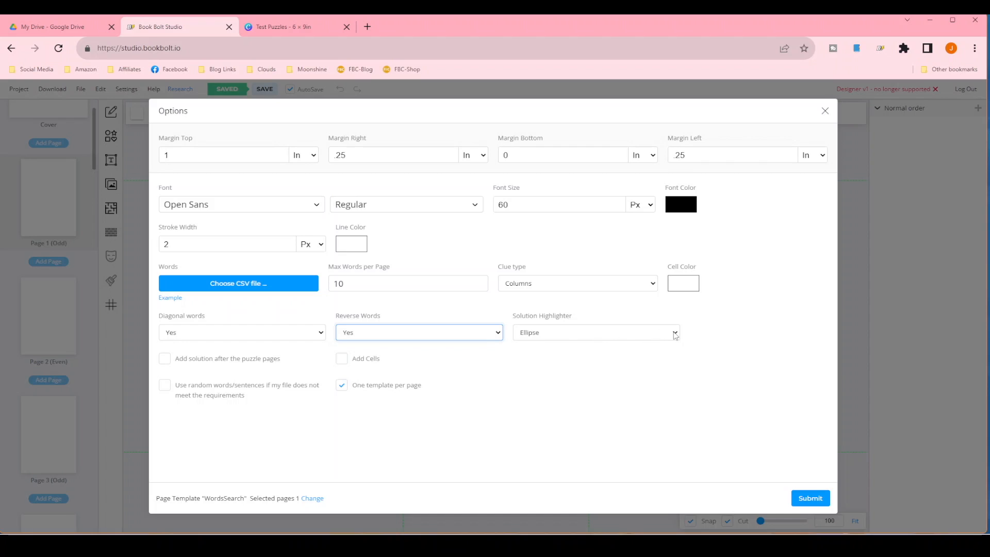
left_click(164, 358)
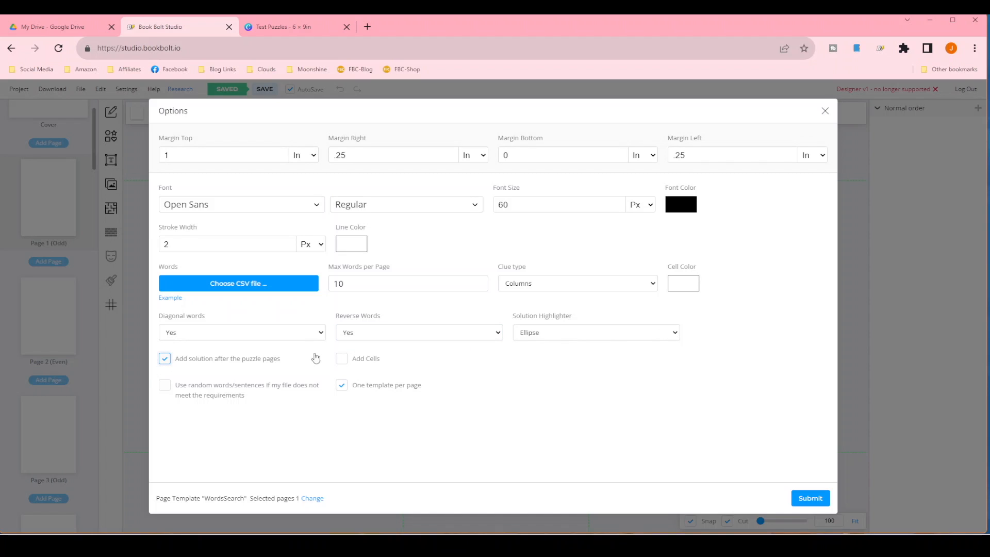
left_click(341, 359)
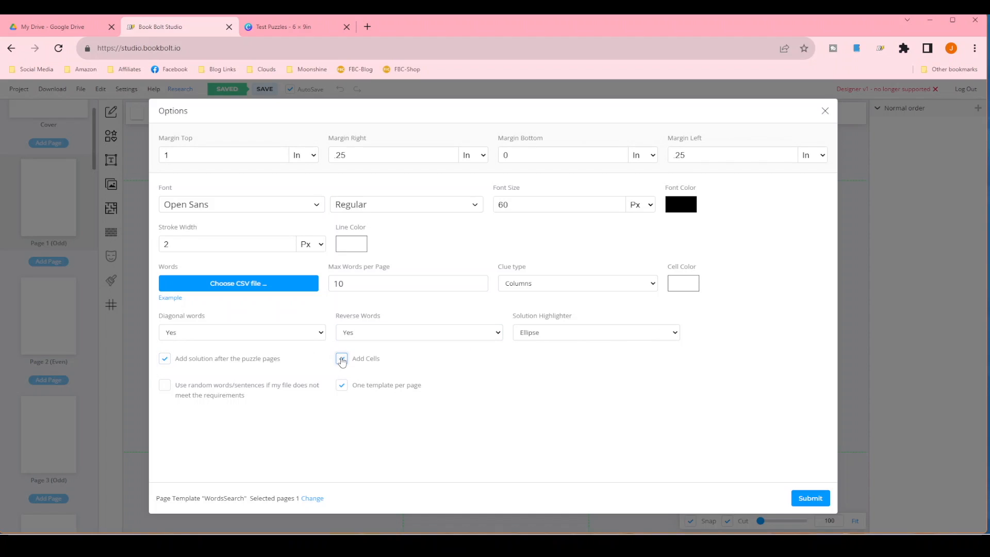
left_click(239, 283)
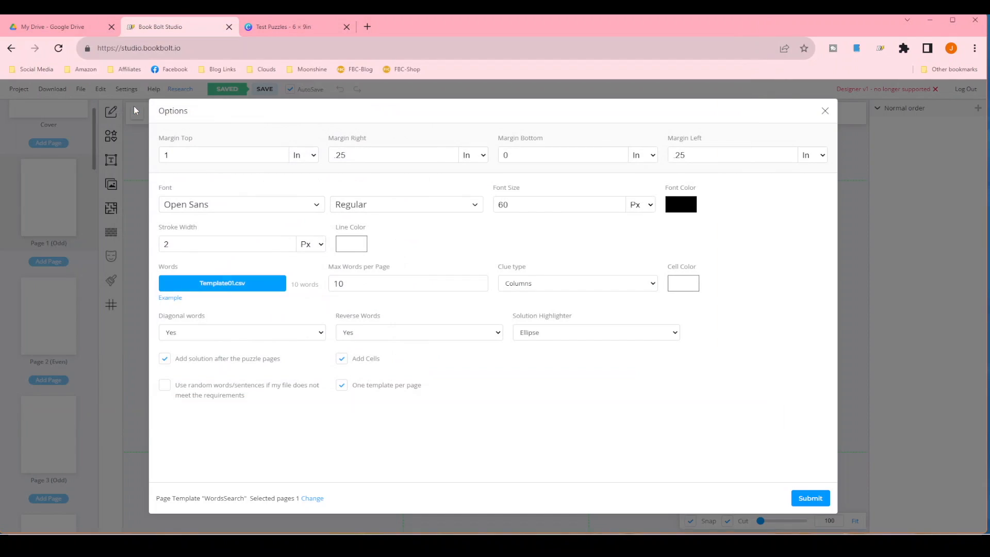
left_click(809, 498)
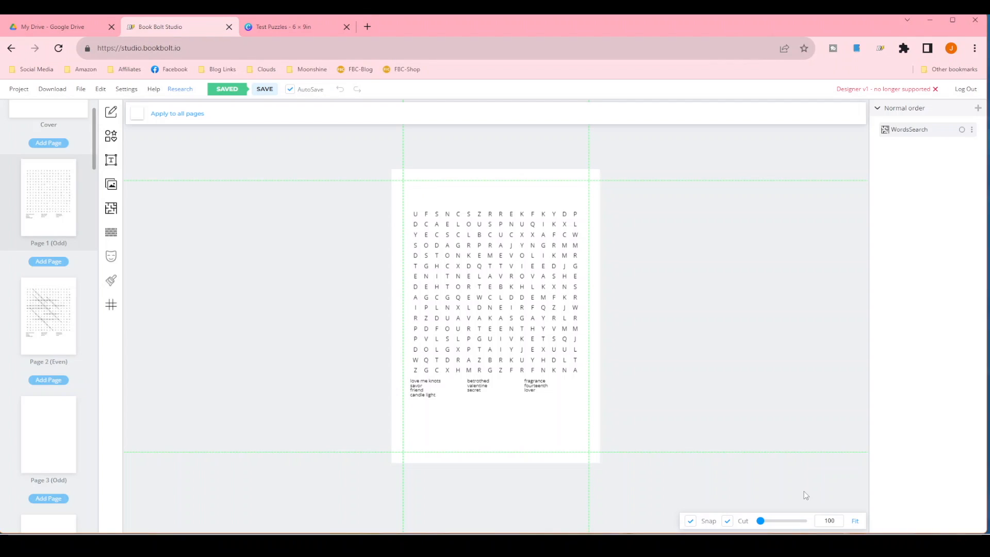
mouse_move(776, 460)
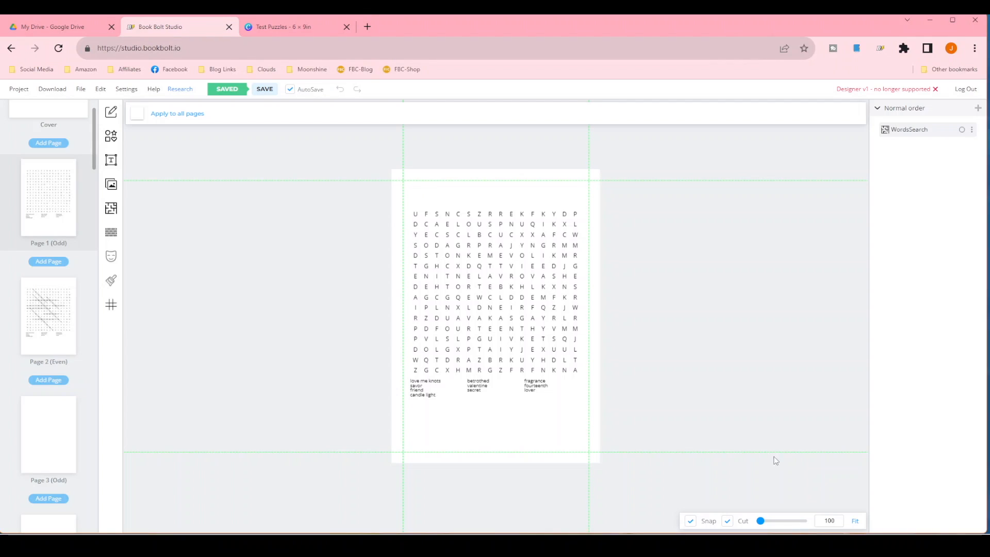
Step: Add a rectangle from Shapes below the page 1 letter grid and save the project
left_click(111, 135)
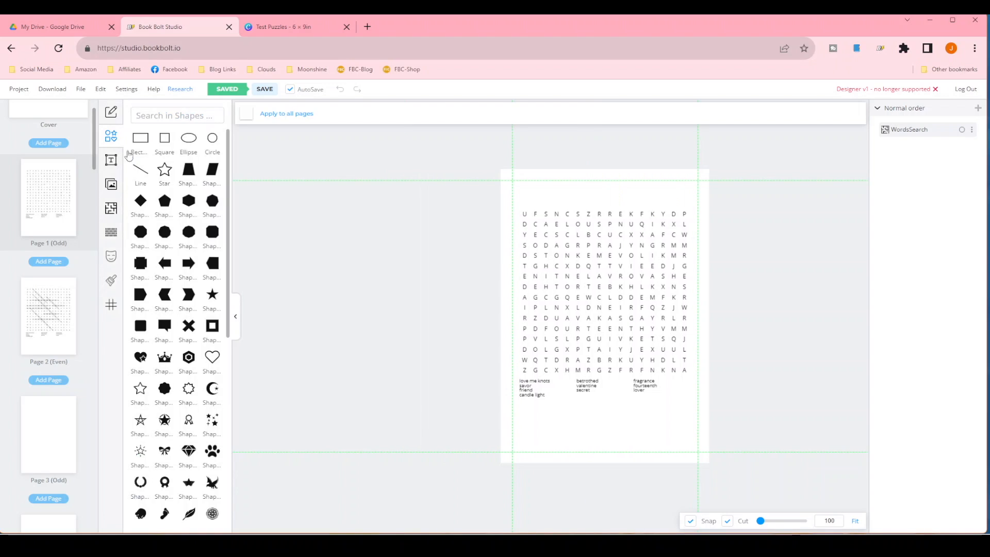
left_click(140, 137)
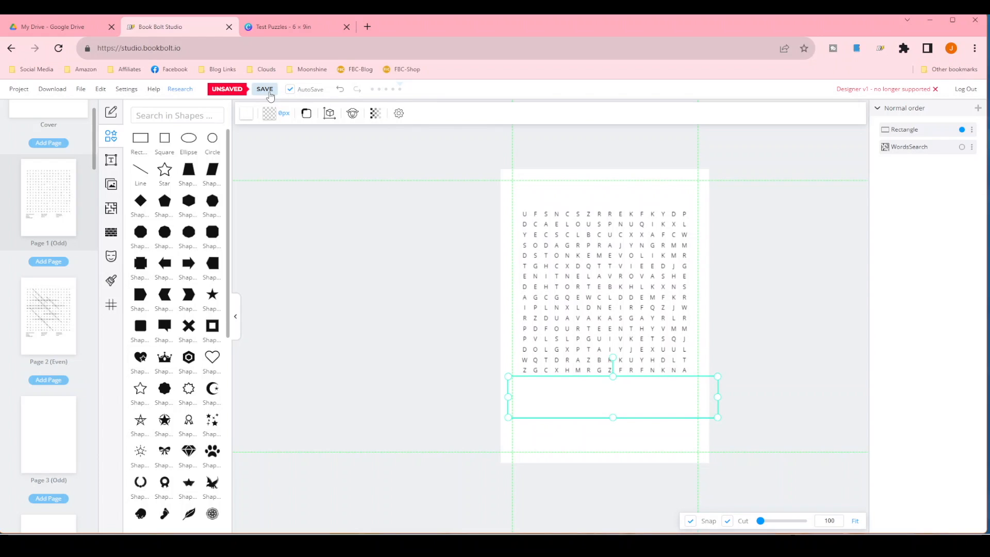
left_click(971, 129)
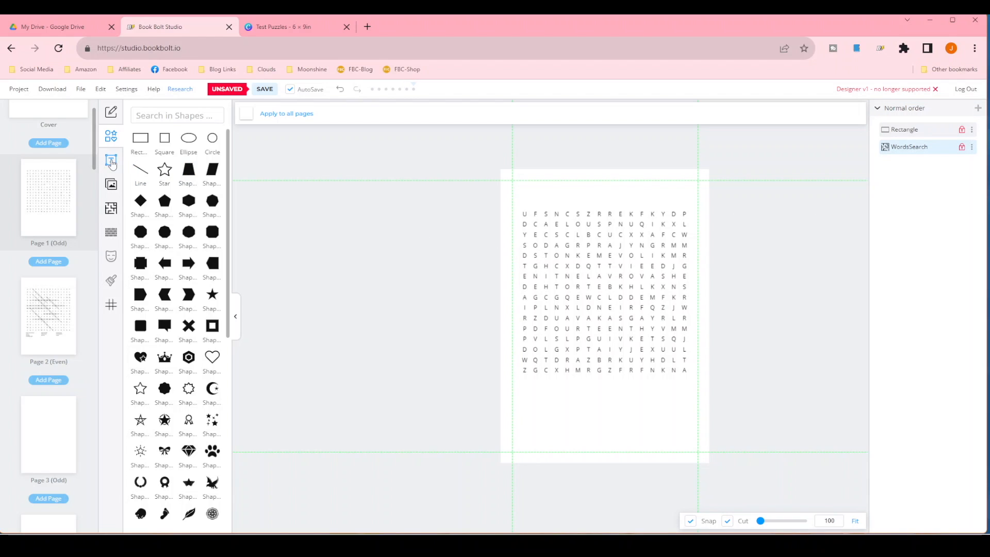
Step: Add a smaller Alex Brush heading reading 'Puzzle' above the grid and lock its layer
left_click(110, 160)
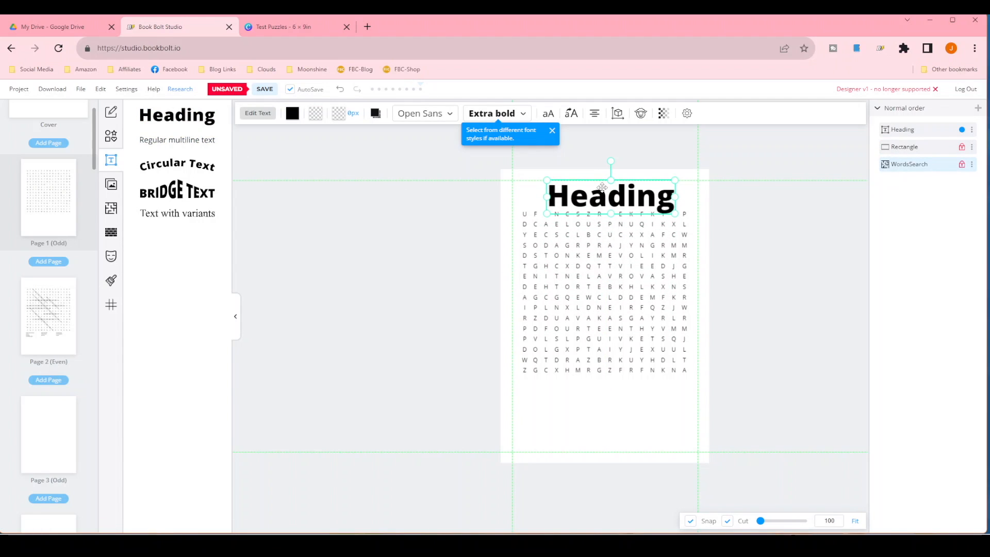
left_click(424, 113)
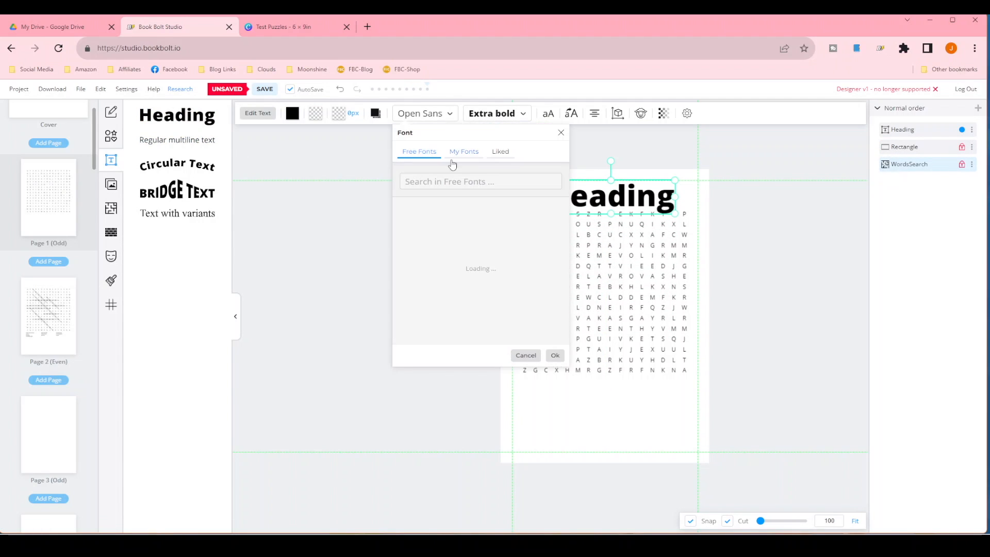
left_click(500, 151)
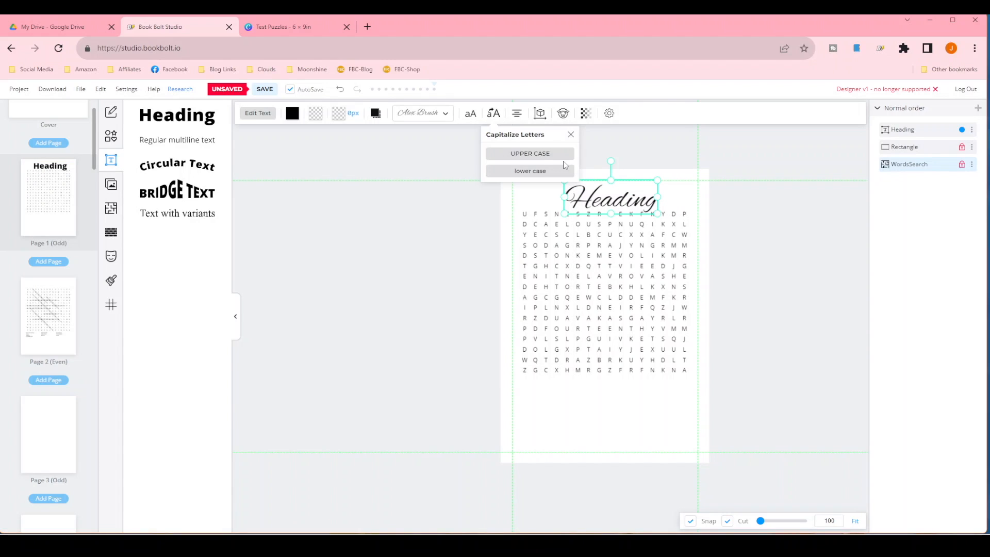
left_click(470, 113)
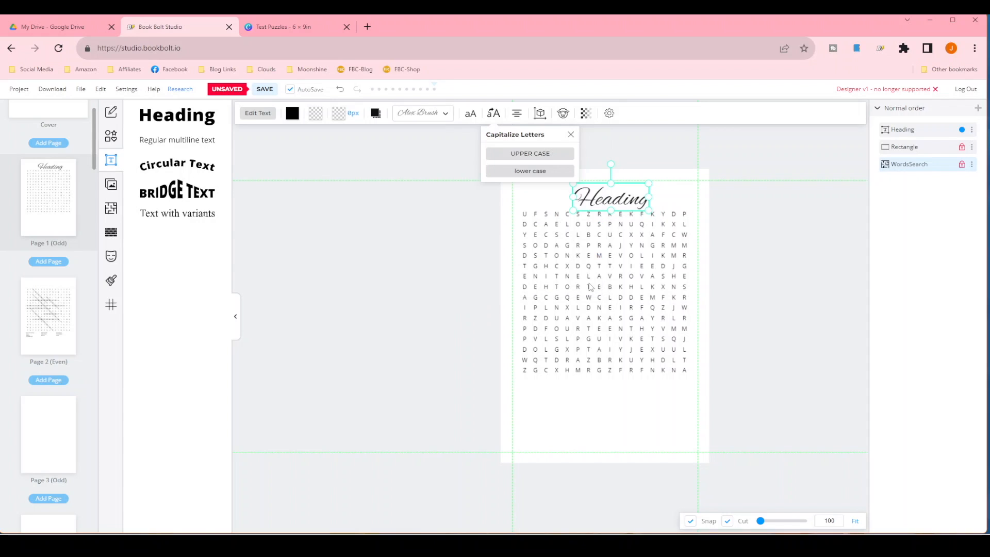
mouse_move(778, 229)
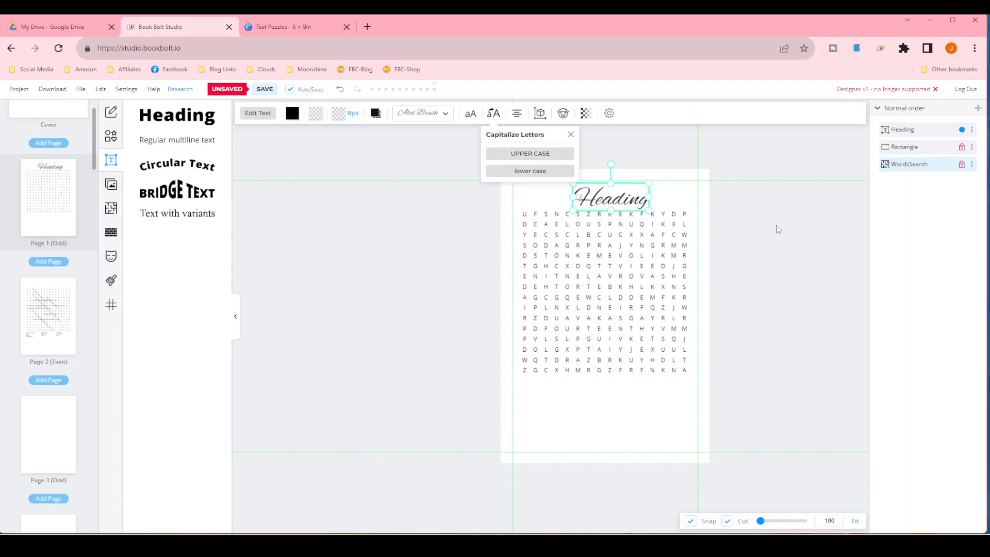
left_click(570, 135)
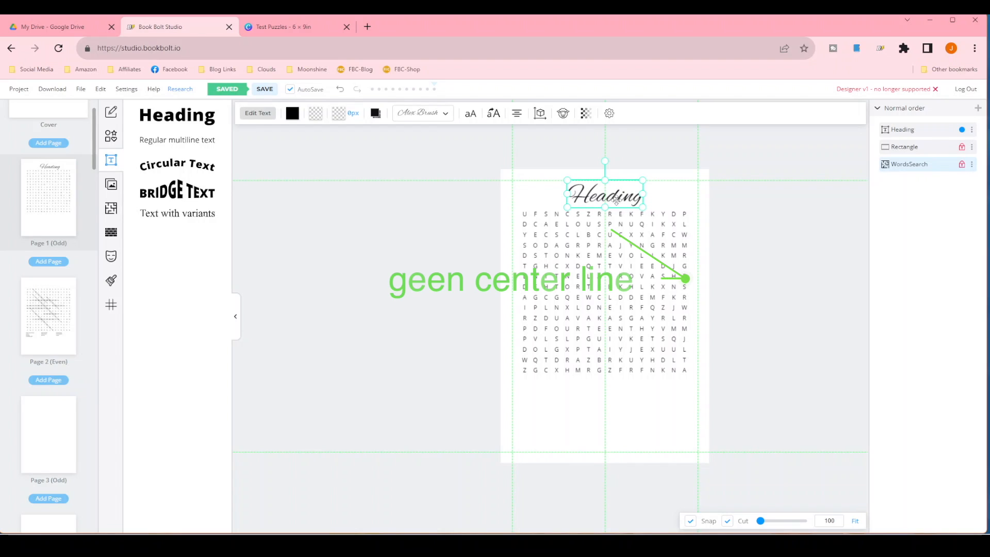
left_click(257, 113)
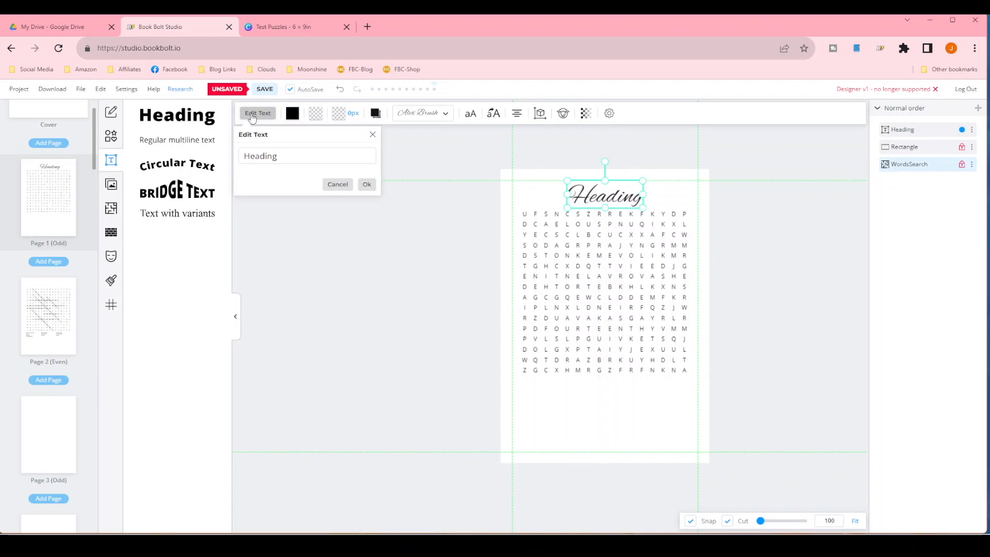
triple_click(307, 156)
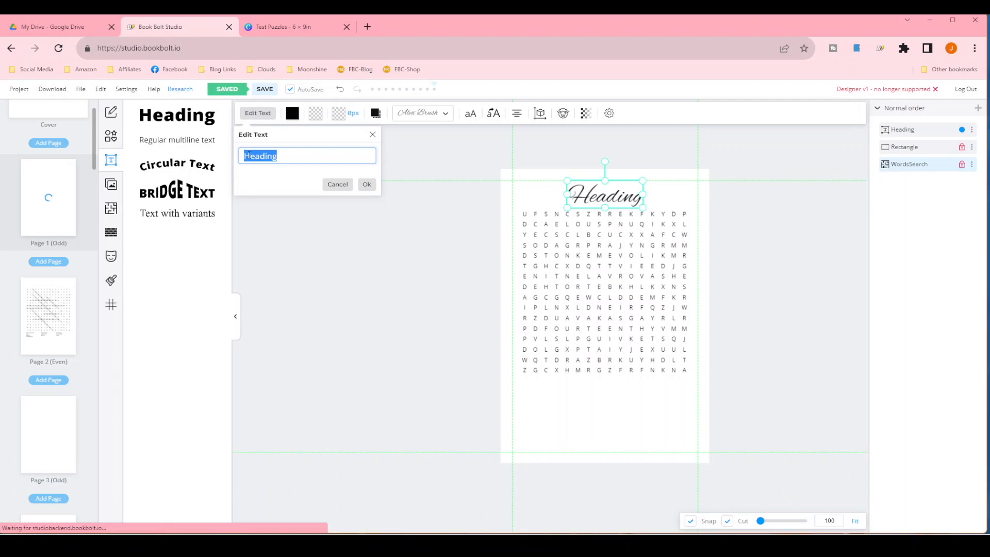
type("Puzzle")
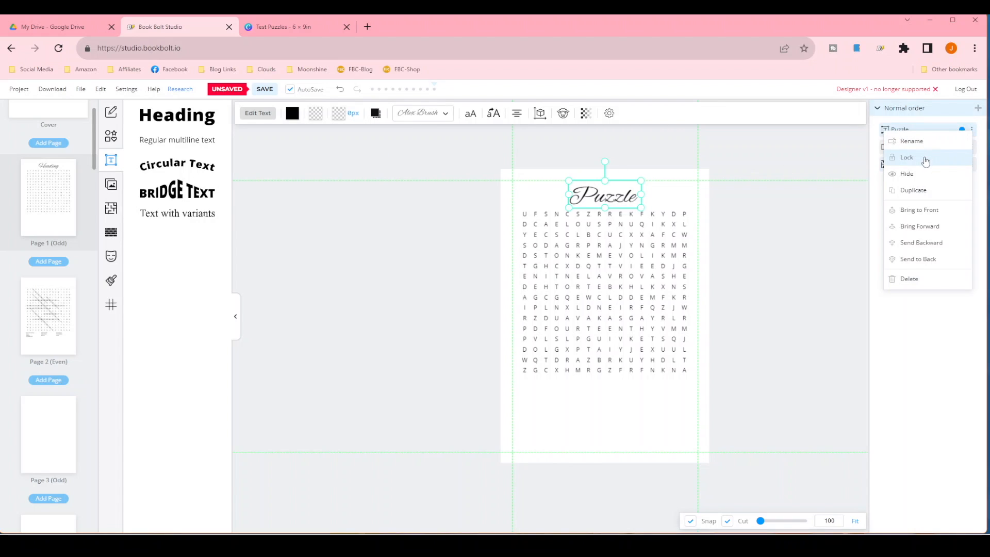
left_click(907, 157)
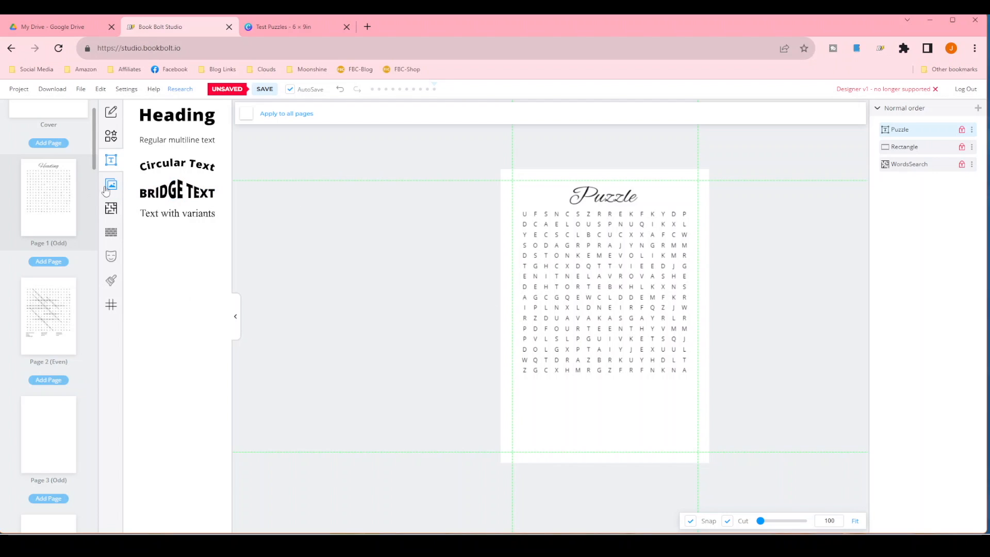
Step: Insert the rose word-list image below the grid, lock it, and fit the page in view
left_click(111, 185)
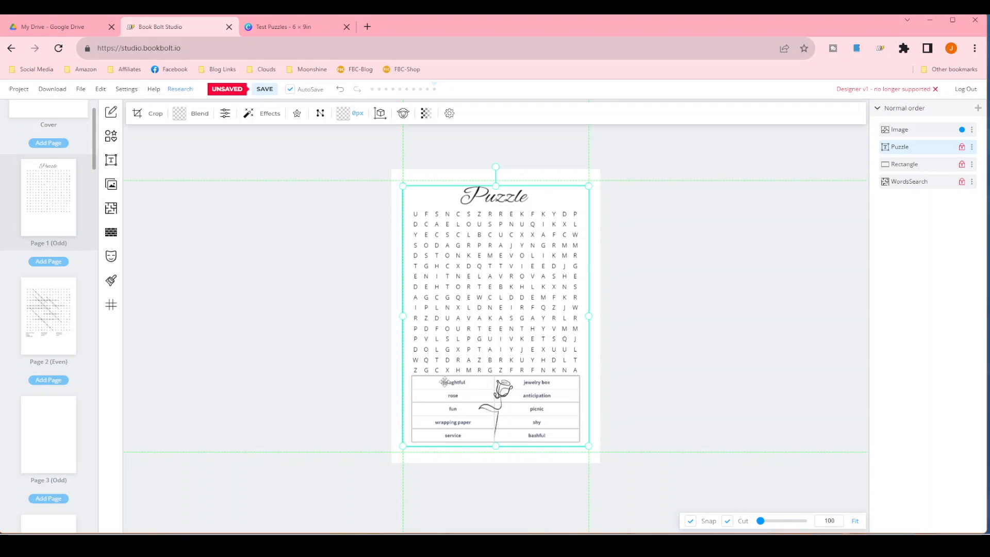
mouse_move(519, 374)
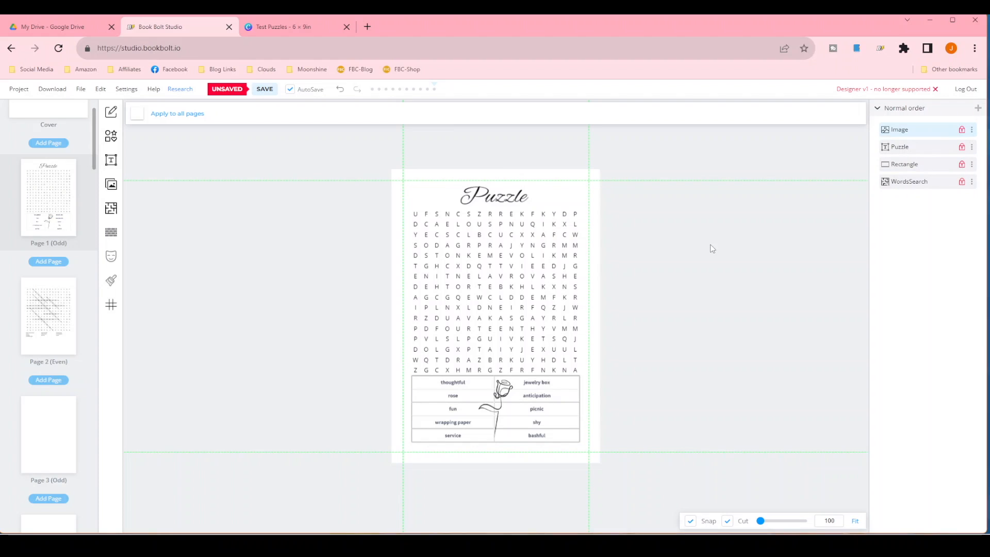
left_click(264, 88)
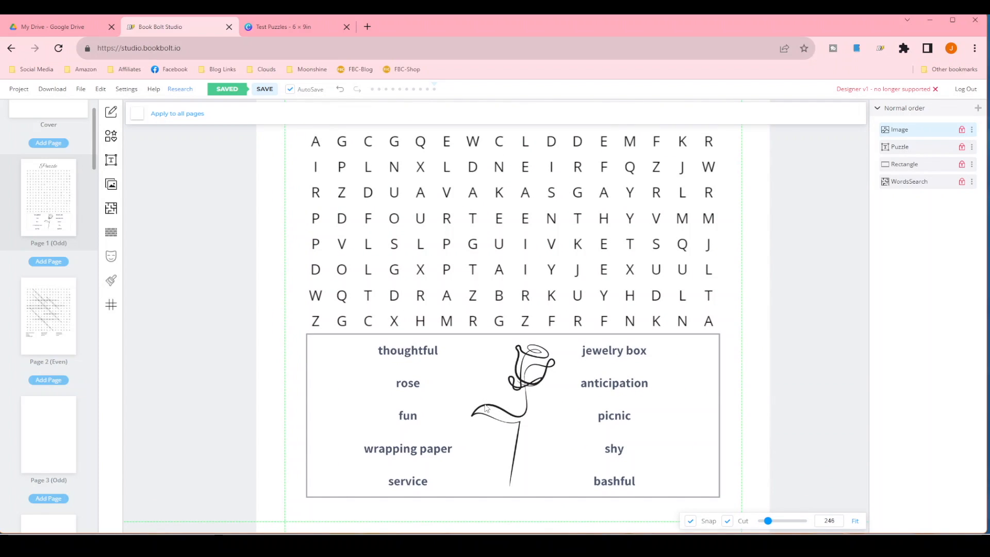
left_click(854, 520)
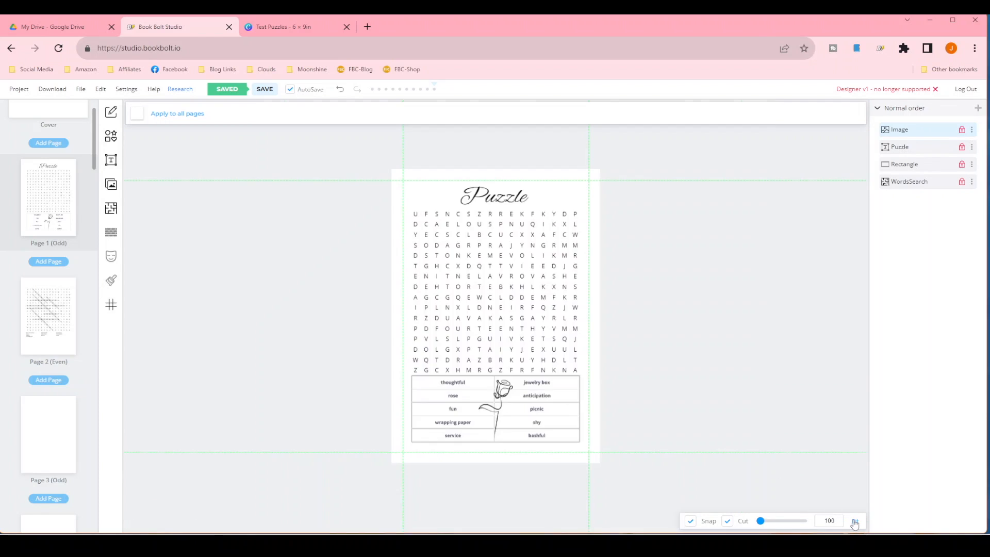
left_click(293, 26)
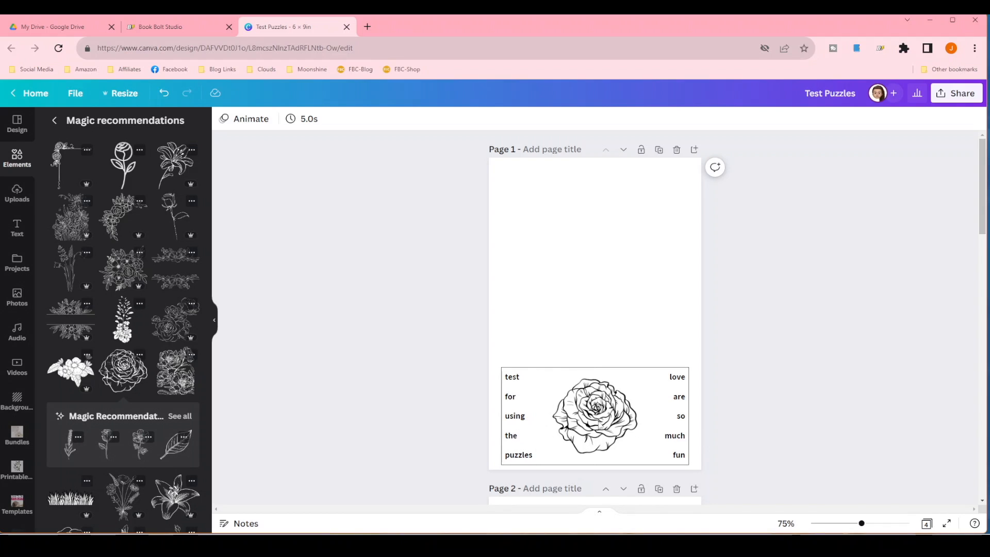
mouse_move(742, 337)
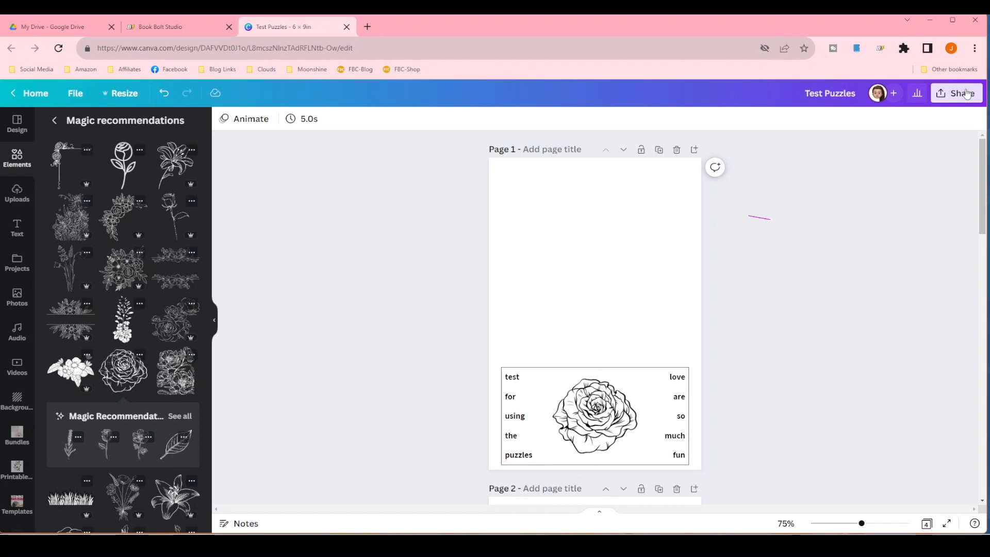
Step: Tick Transparent background in Canva's download options, then close the Download panel
left_click(957, 93)
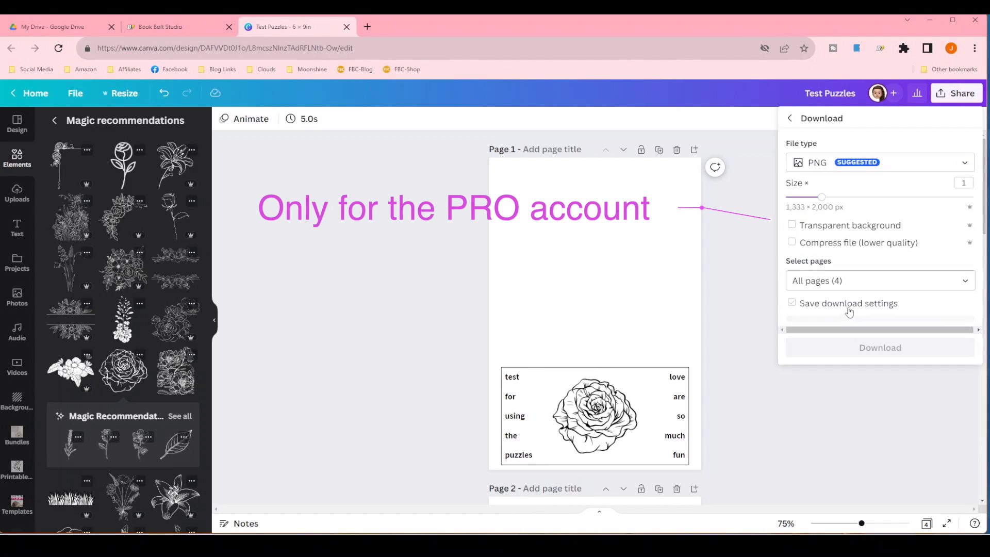
left_click(792, 224)
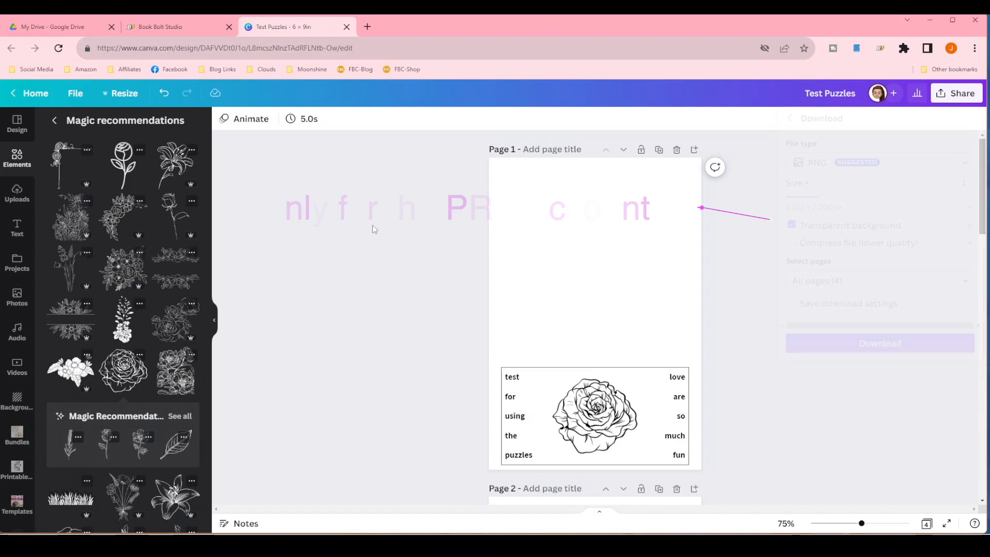
left_click(179, 26)
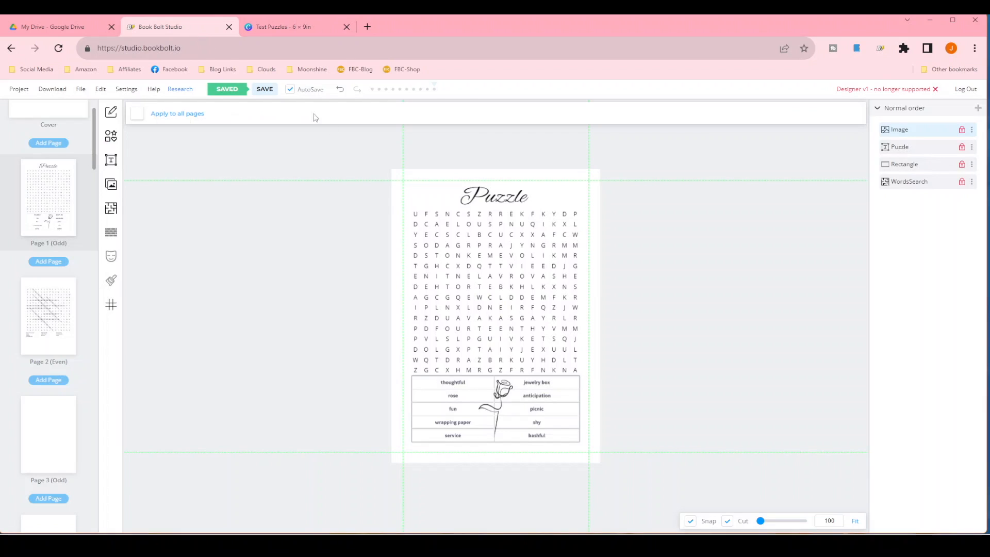
mouse_move(366, 207)
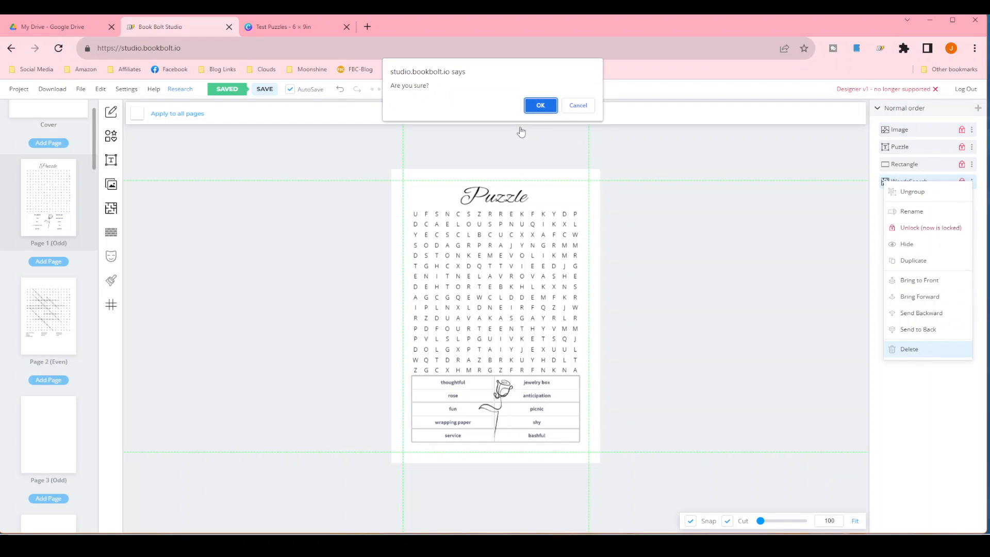
Step: Delete the WordsSearch grid layer and the word-list Image layer, confirming each deletion
left_click(539, 105)
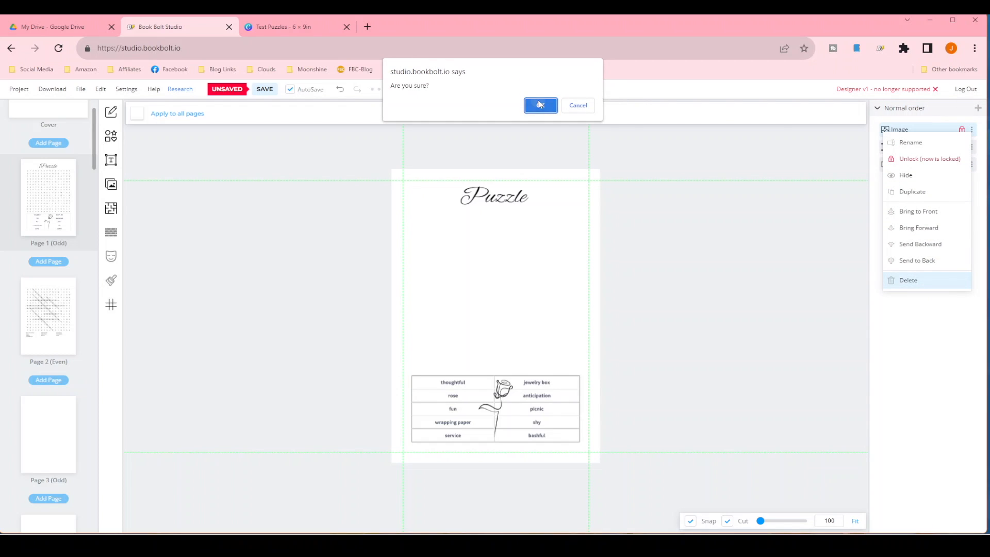
left_click(540, 105)
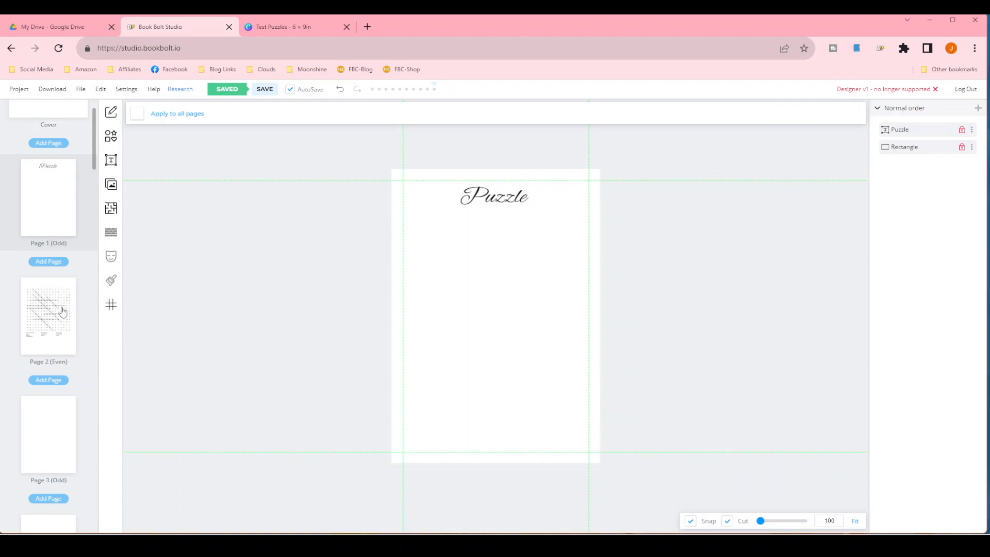
Step: Clone Page 1 onto the first-half pages plus Page 13, confirming the content replacement
right_click(48, 196)
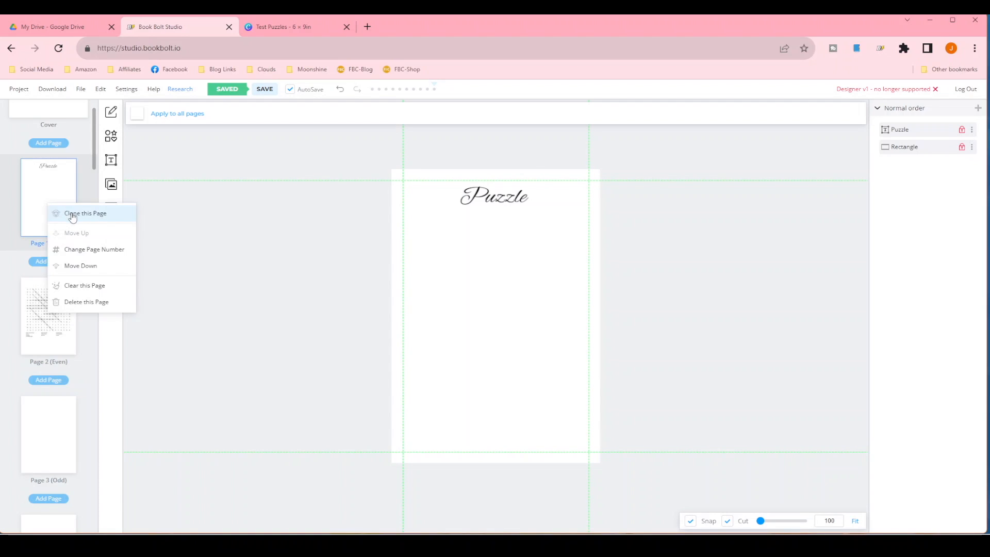
left_click(85, 212)
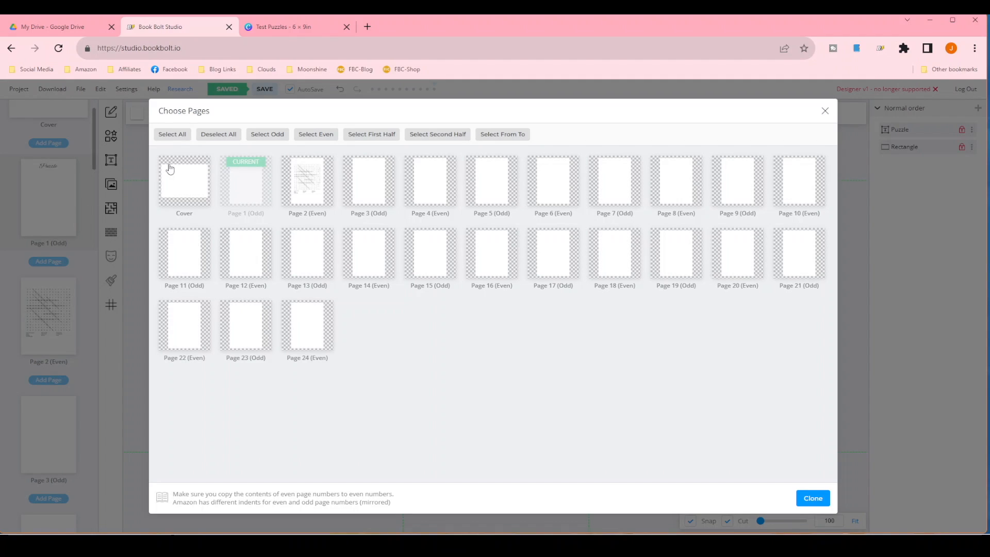
left_click(371, 134)
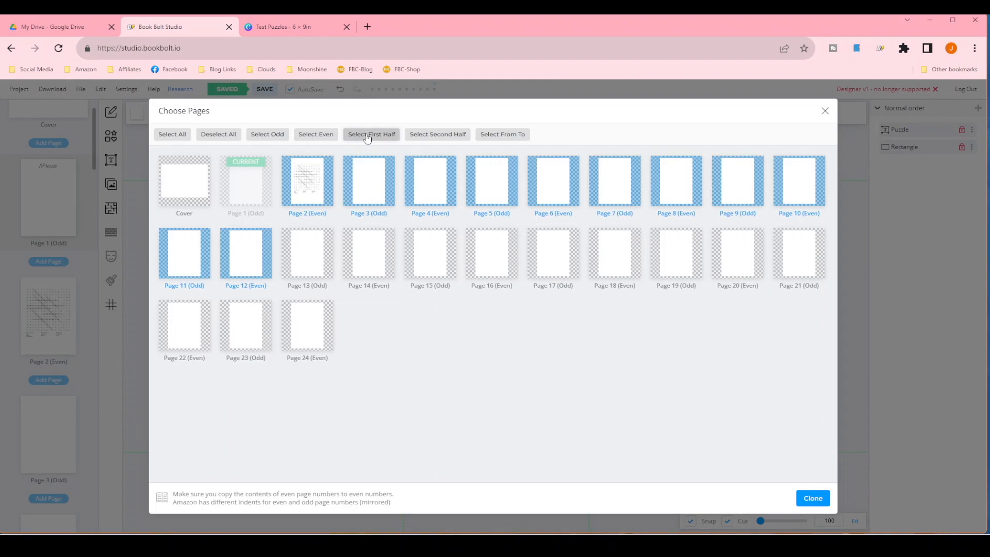
mouse_move(302, 258)
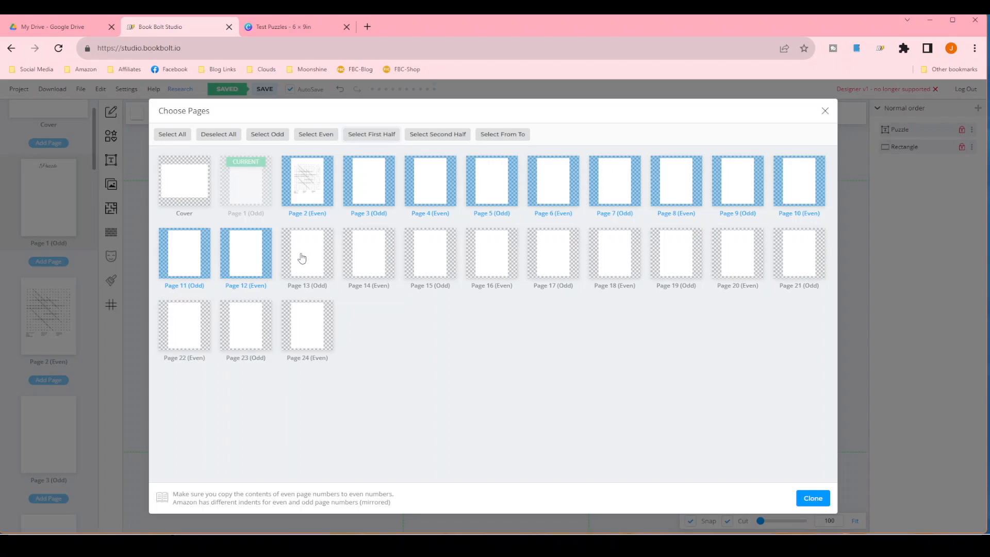
left_click(307, 253)
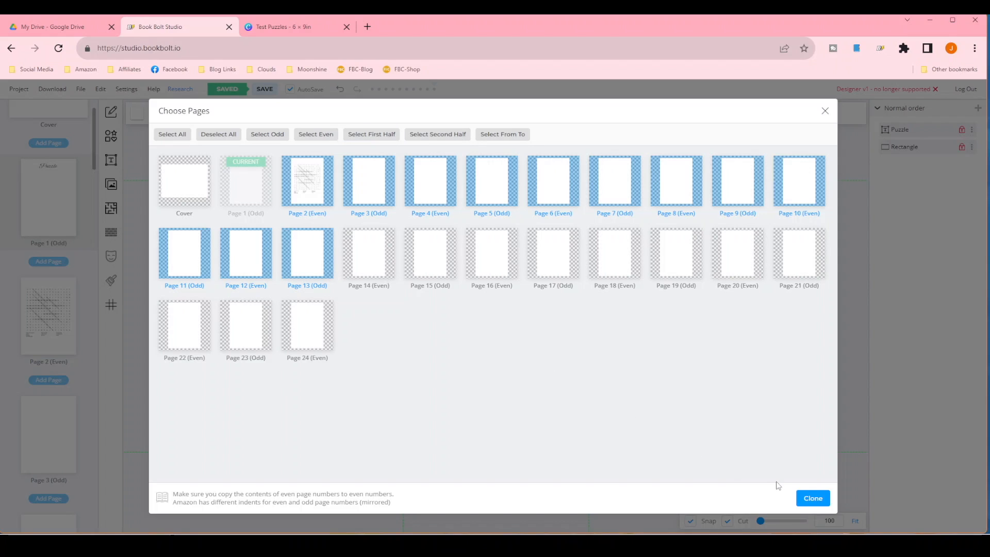
left_click(813, 498)
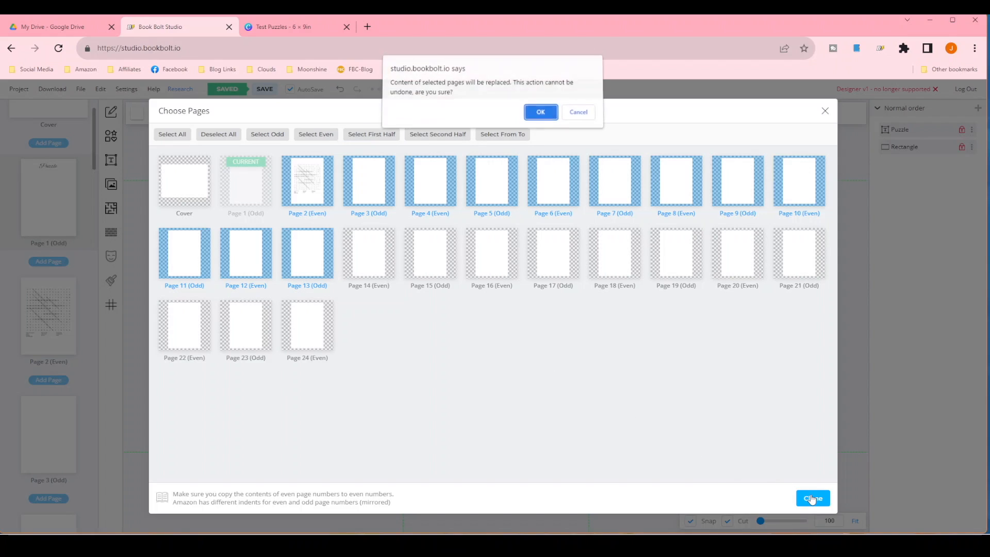
left_click(539, 112)
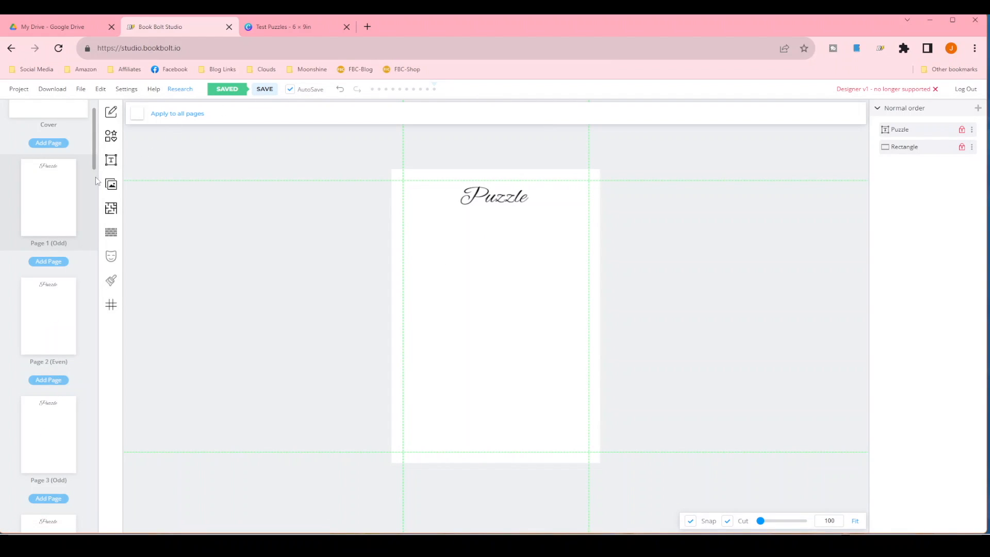
Step: Replace the page 13 title text with 'Solution', deselect it, and save
scroll("down", 3)
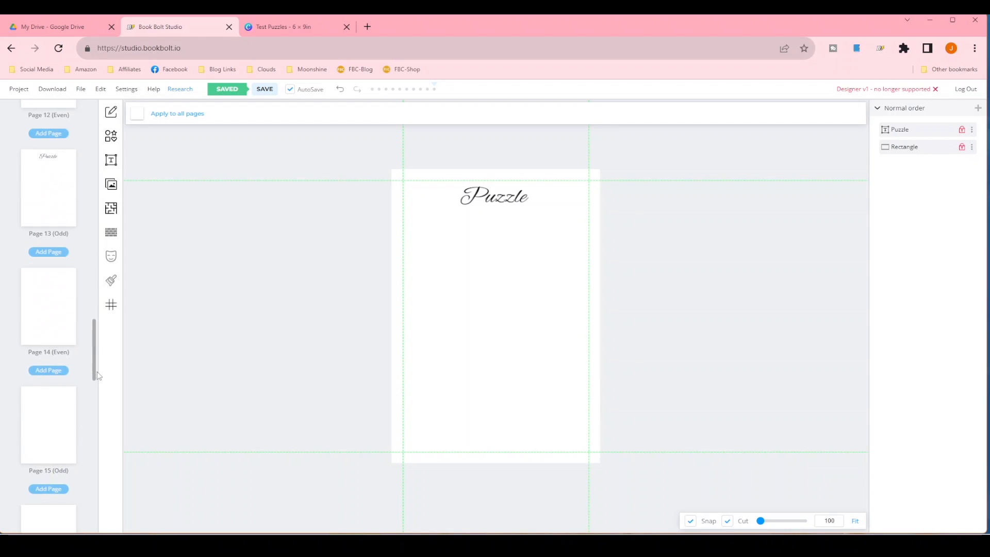
scroll("up", 3)
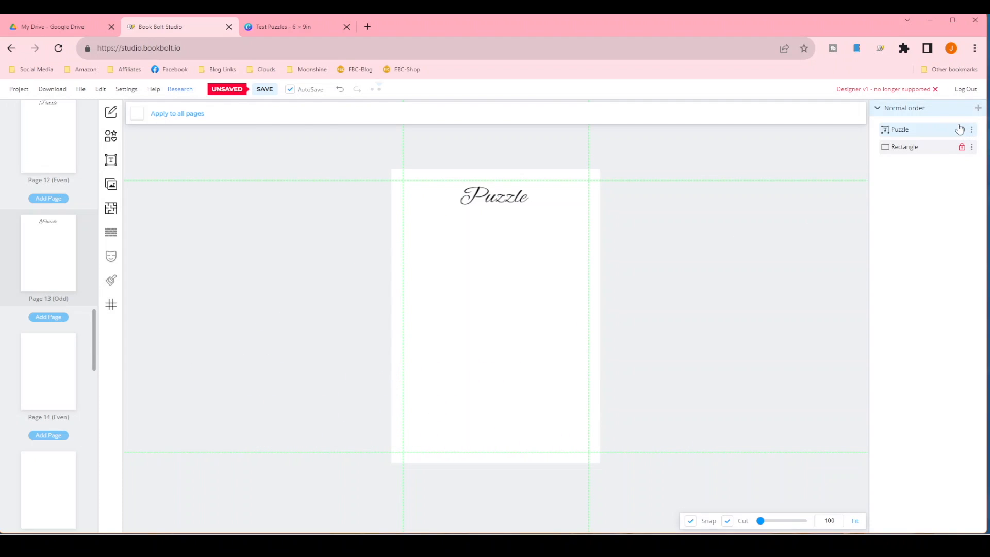
double_click(494, 195)
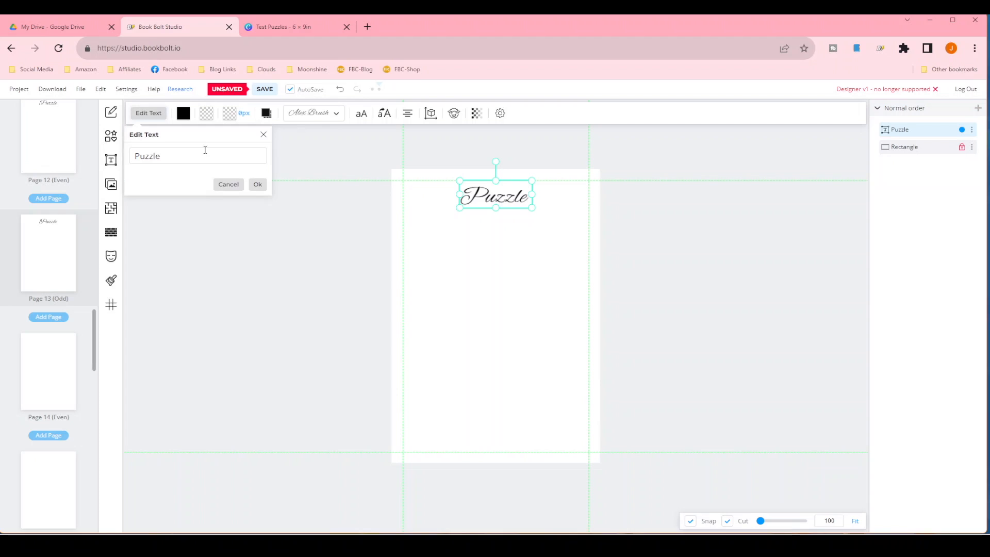
type("S")
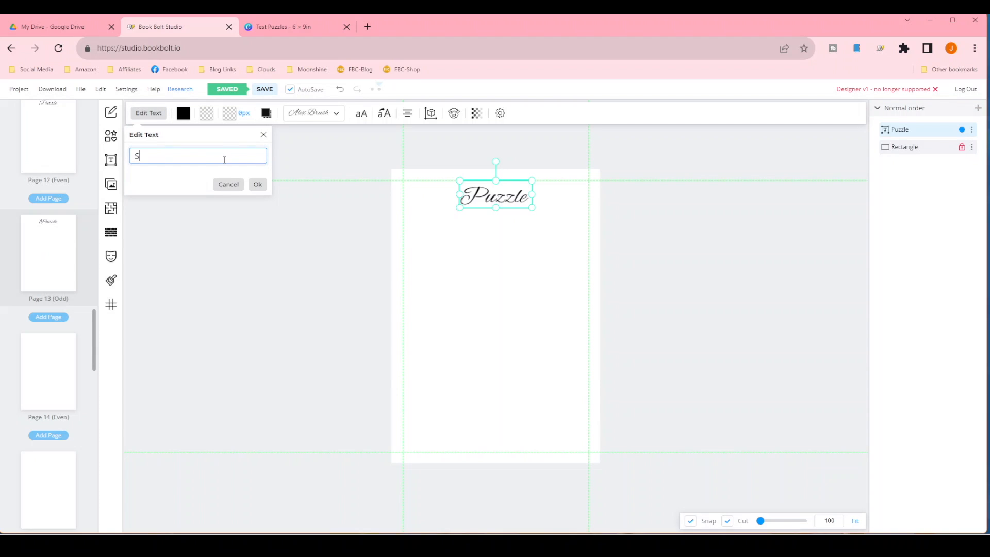
type("olution")
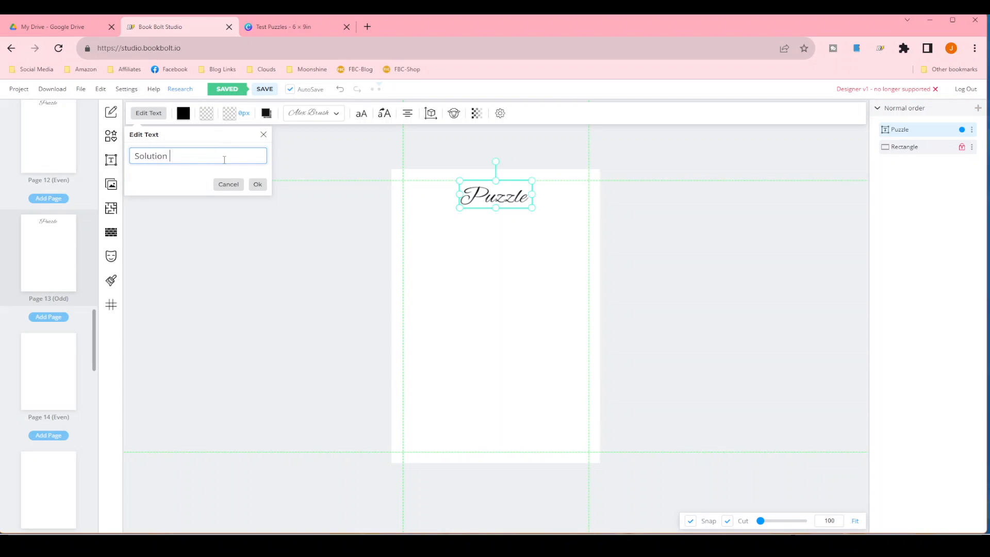
left_click(256, 184)
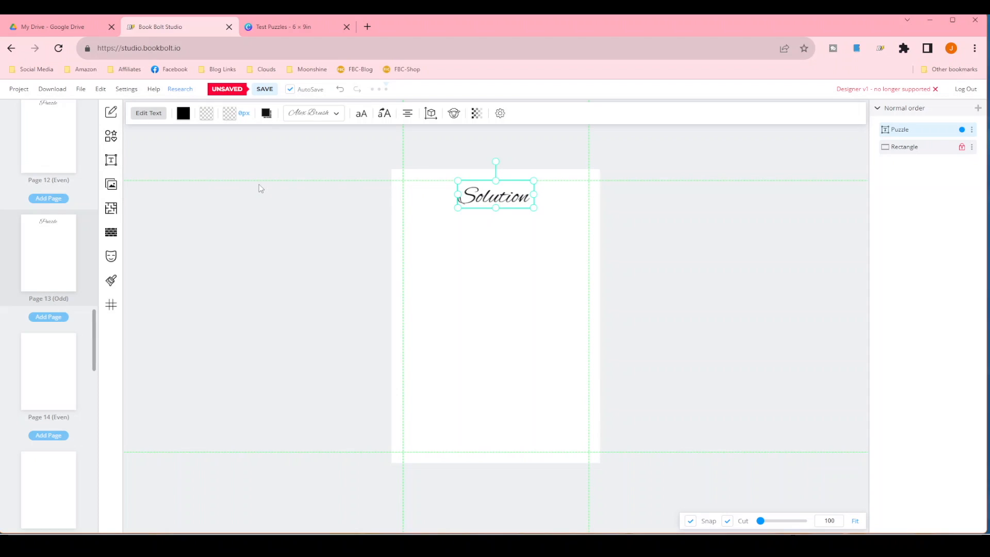
left_click(971, 129)
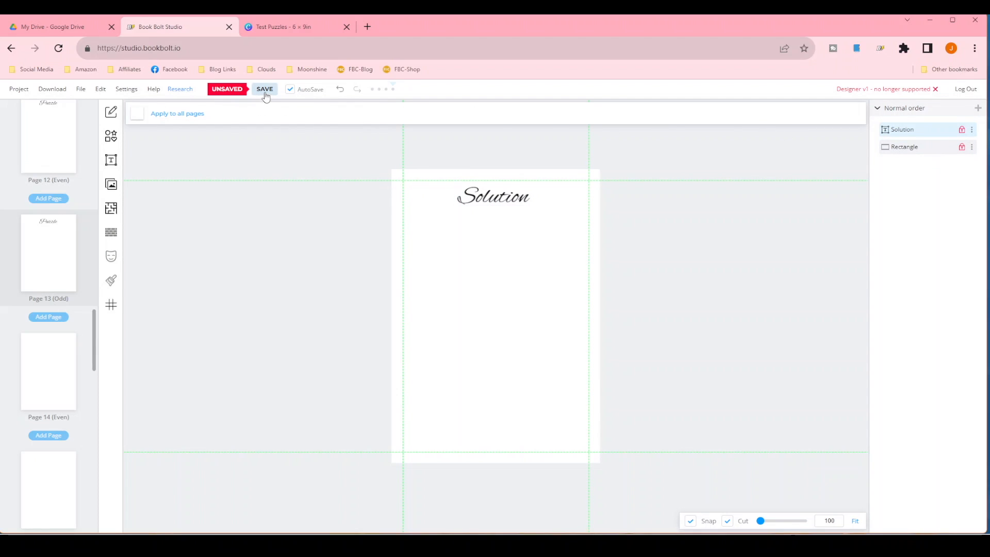
left_click(265, 88)
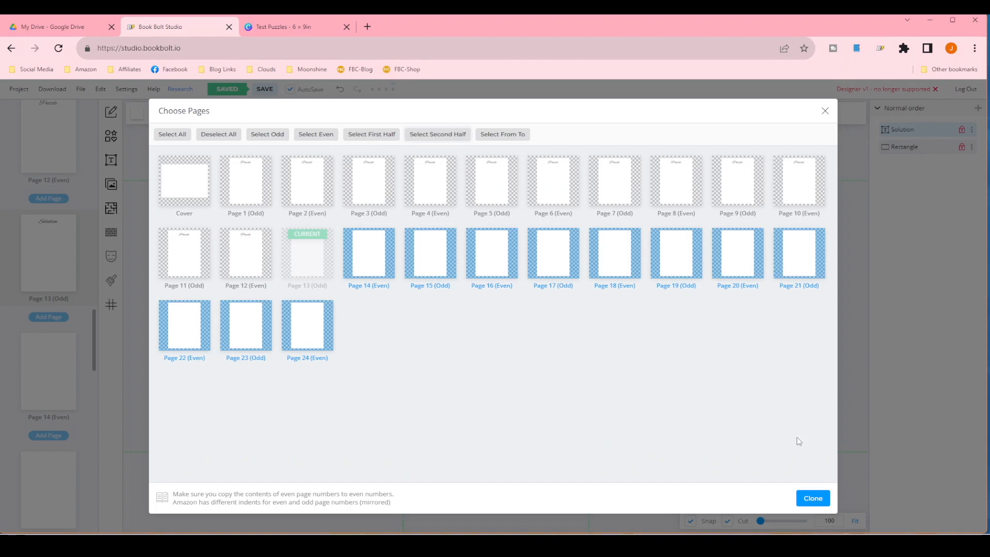
Step: Clone page 13 onto the selected pages 14–24 and confirm replacing their content
left_click(812, 497)
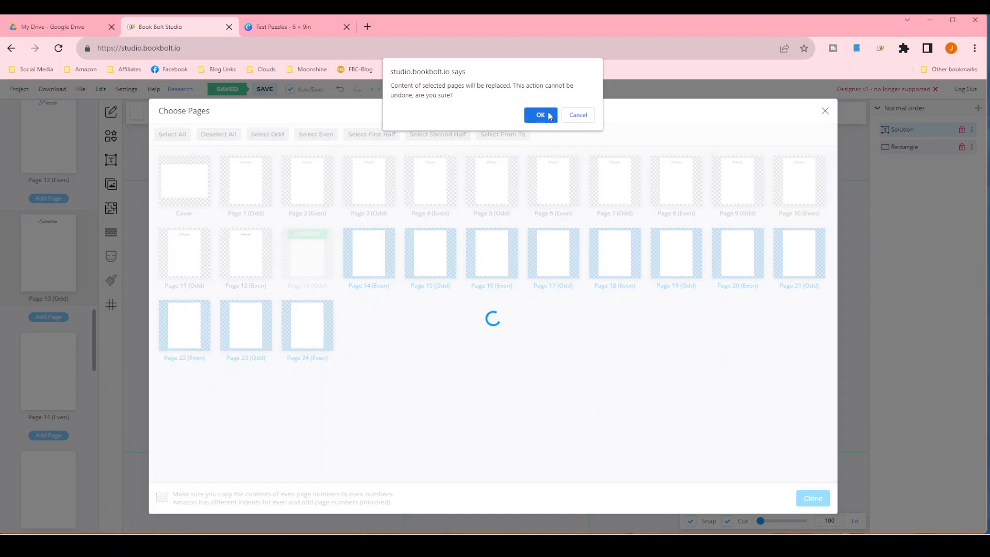
left_click(540, 115)
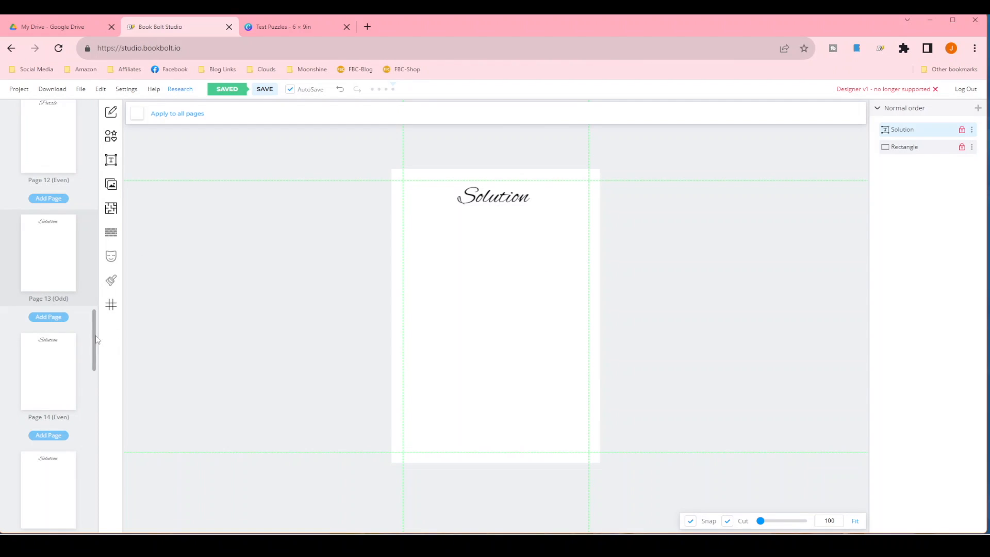
scroll("up", 3)
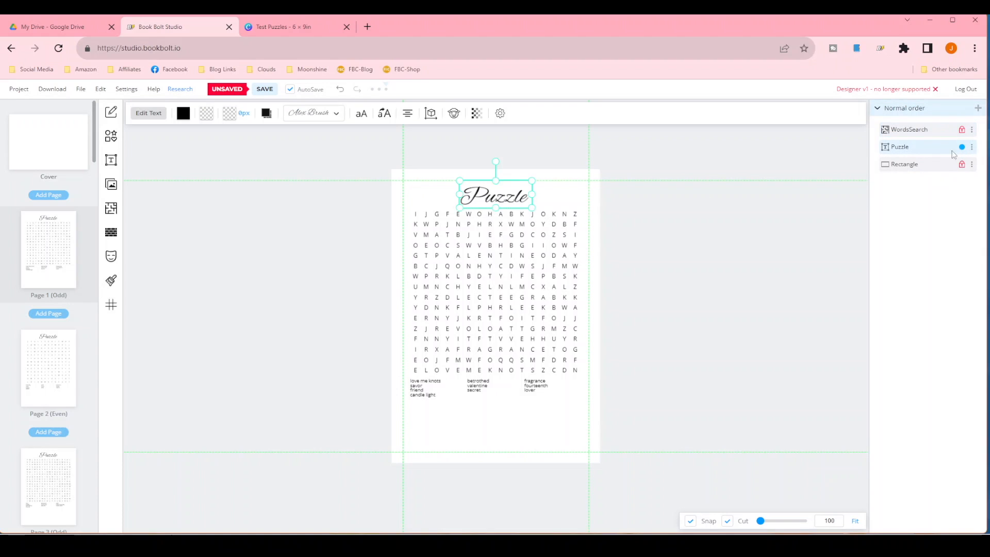
Step: Change the page 1 title to 'Puzzle 01' and save
left_click(149, 113)
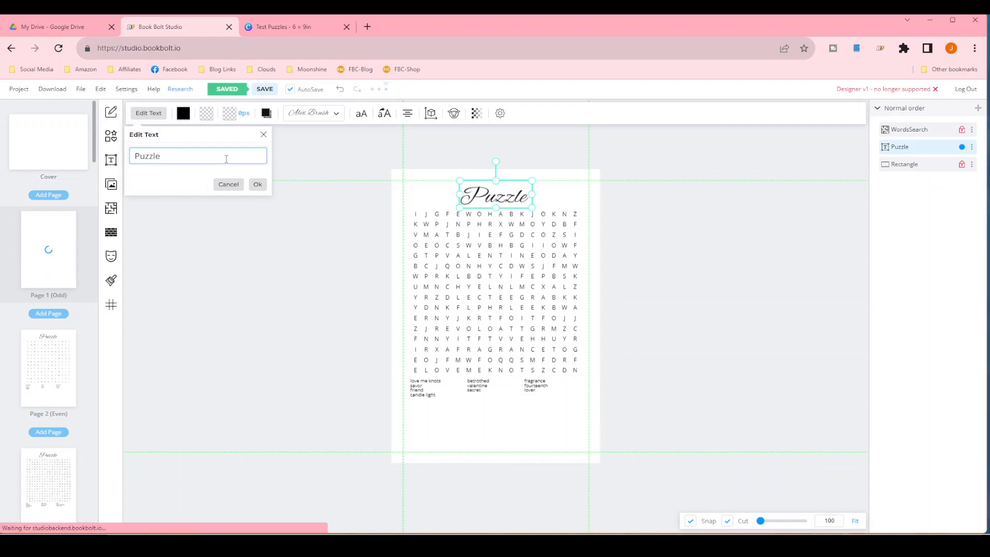
type("0")
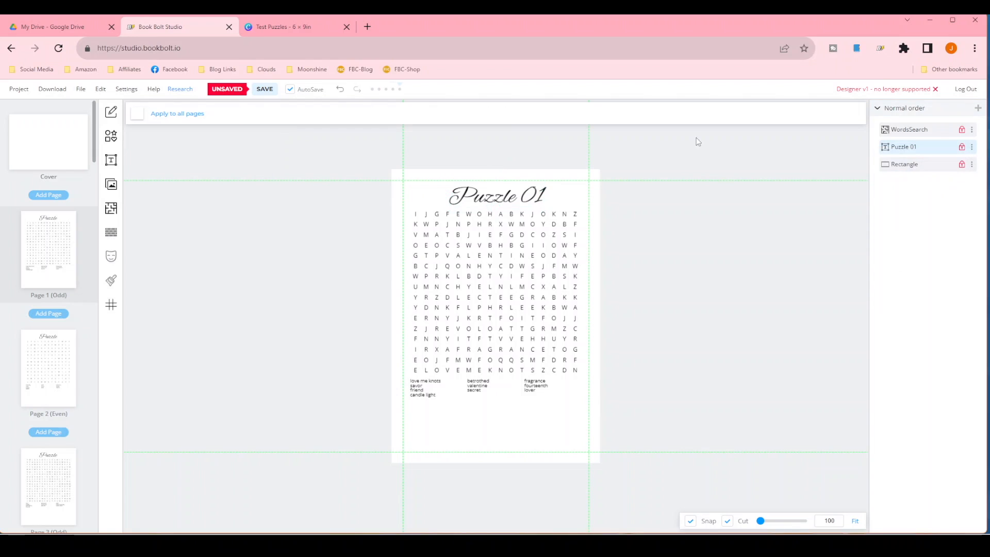
left_click(265, 88)
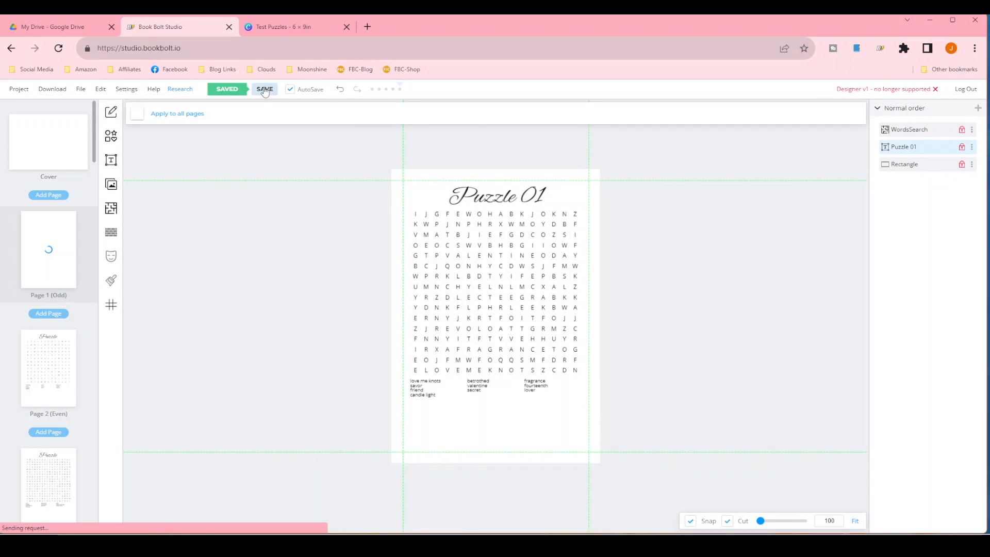
left_click(265, 89)
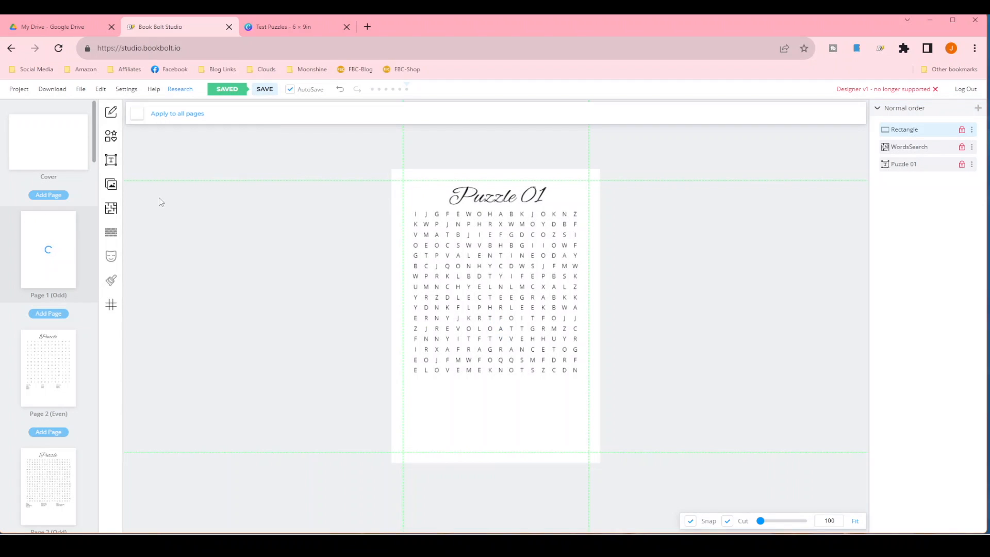
Step: Insert the rose word-list box image below the grid and save the project
left_click(111, 184)
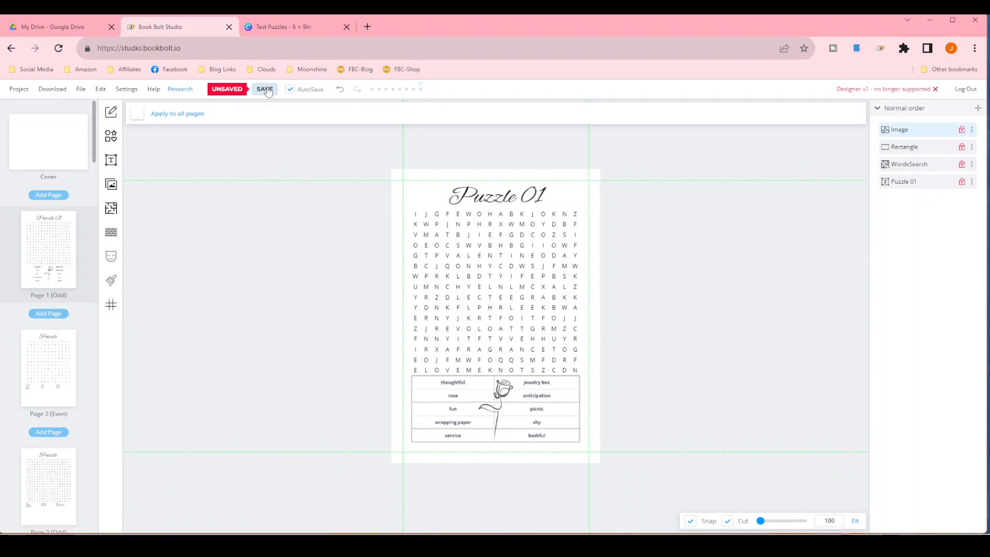
left_click(265, 89)
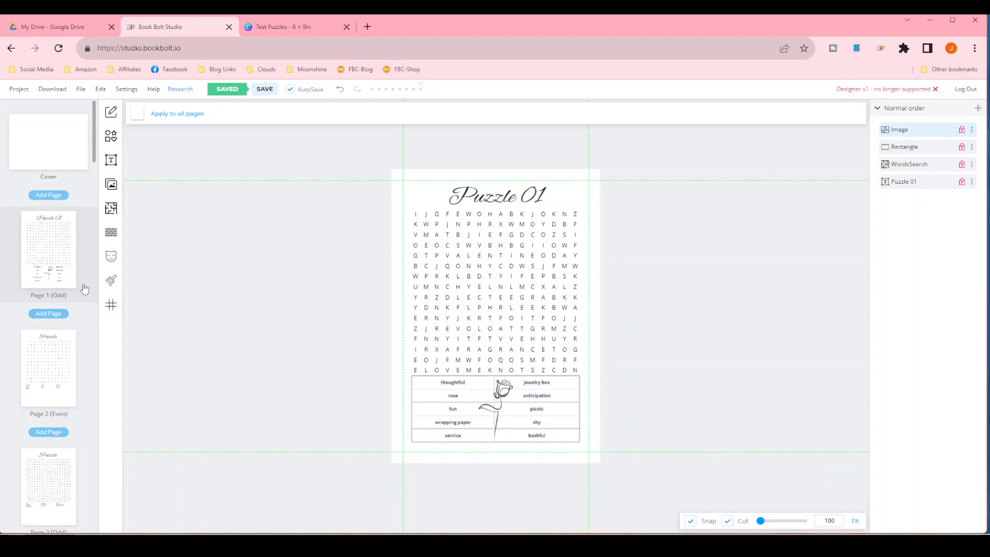
scroll("down", 3)
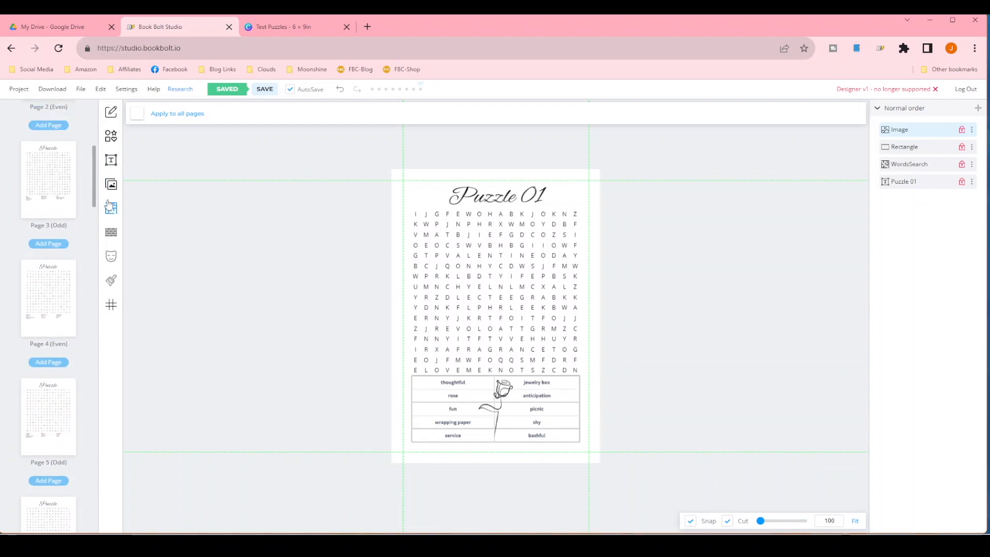
Step: Select page 13, change its title to 'Solution 01', and save the project
scroll("down", 3)
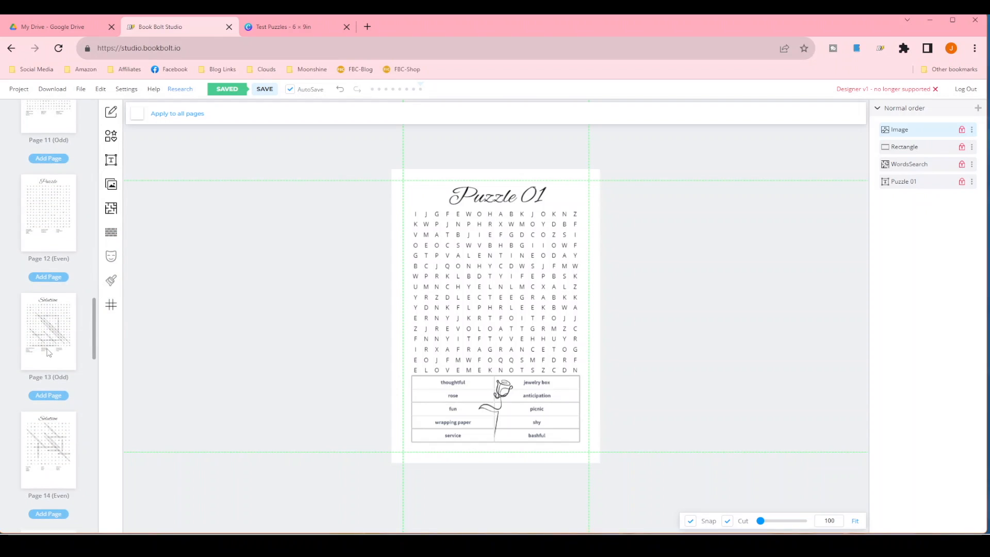
left_click(48, 330)
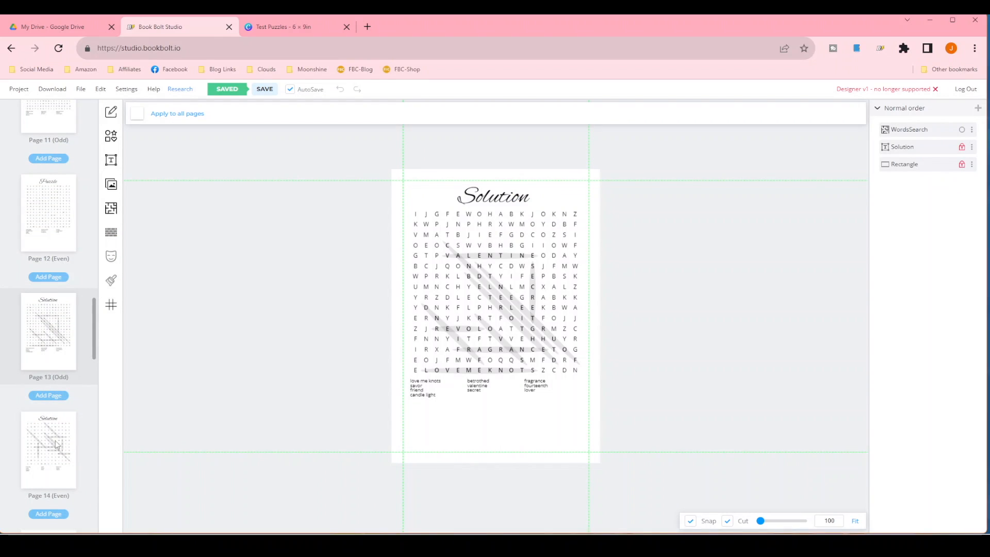
left_click(48, 330)
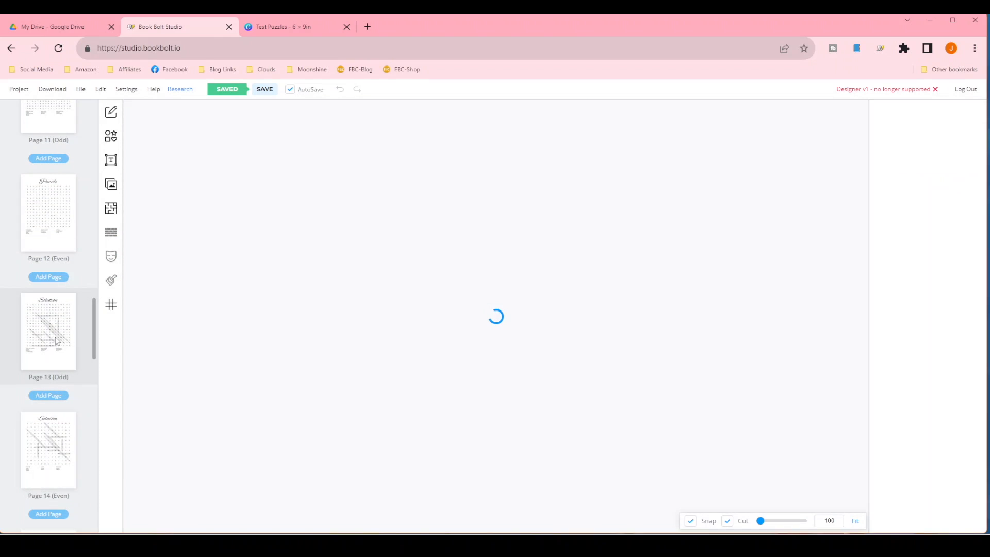
left_click(48, 331)
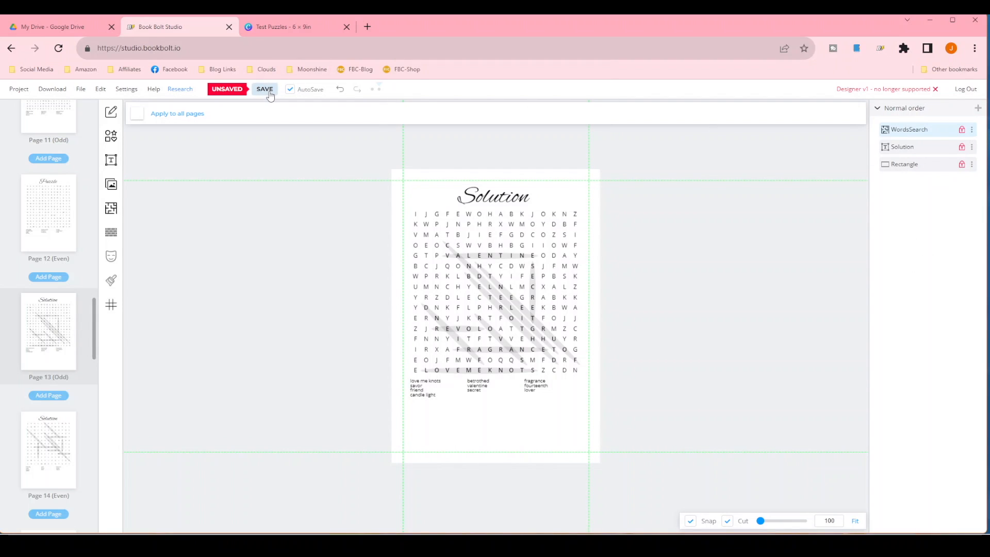
double_click(494, 197)
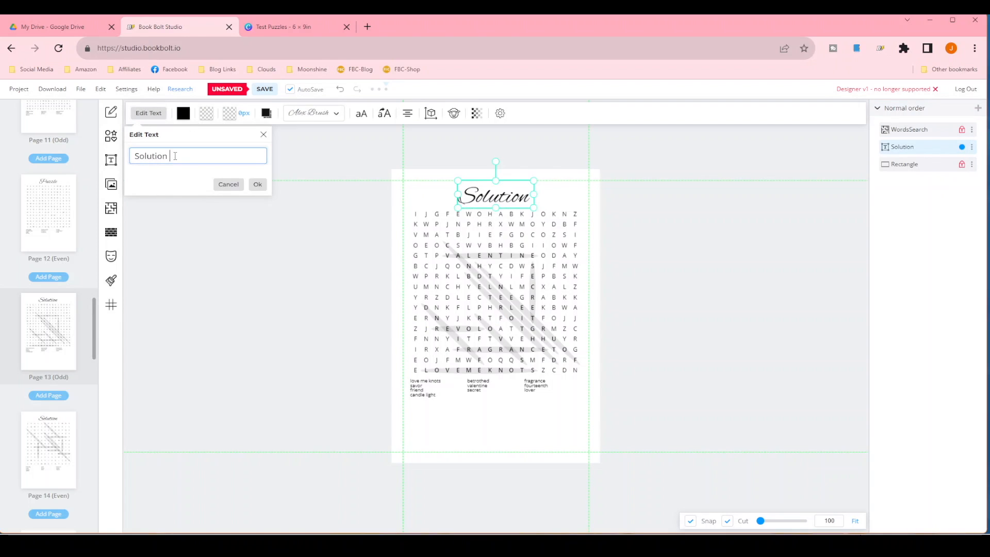
type("01")
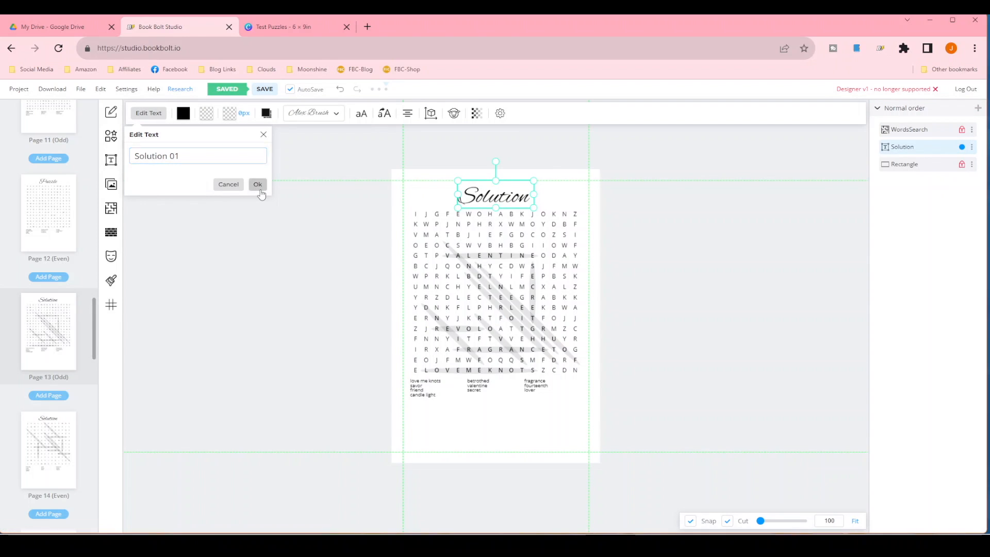
left_click(257, 184)
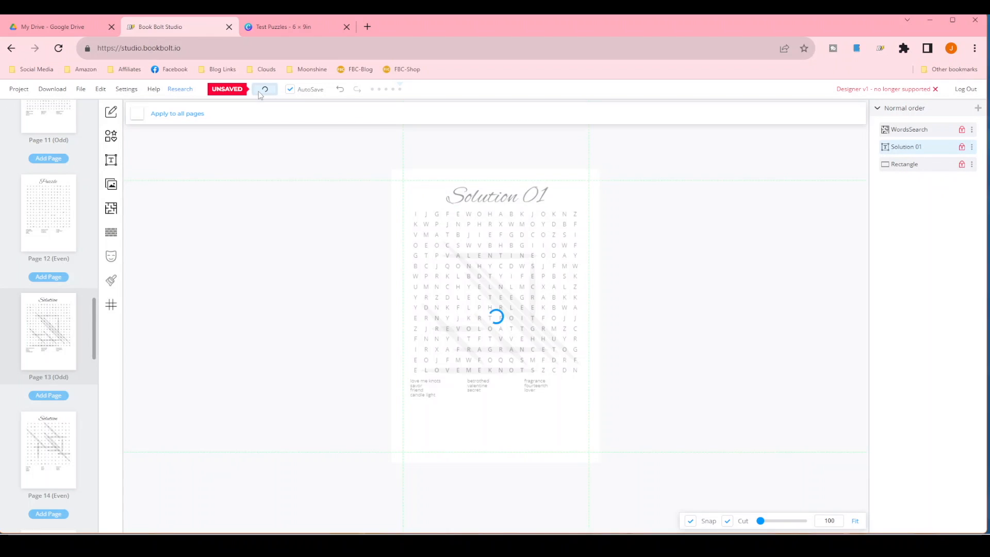
left_click(264, 88)
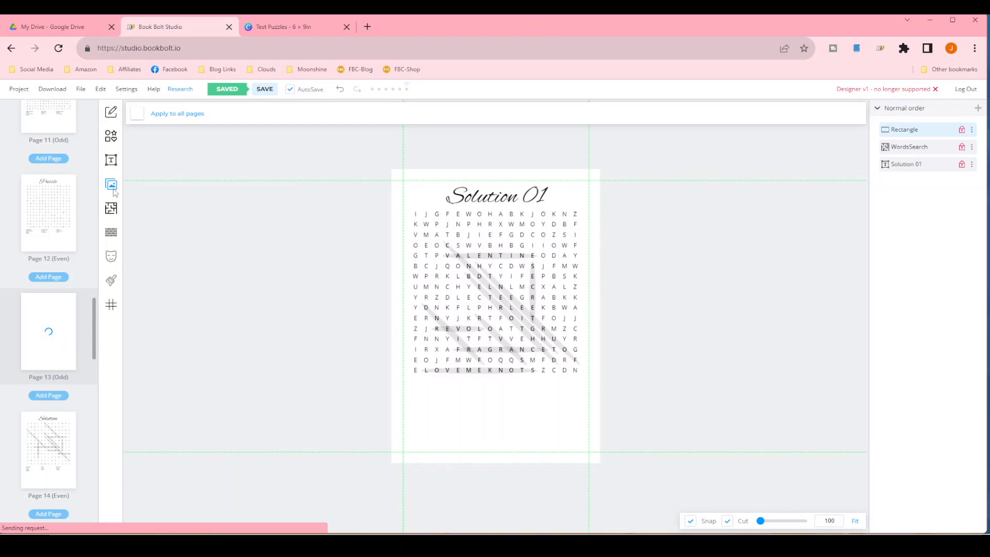
Step: Place the rose word-list box from My Uploads under the Solution 01 grid and lock it
left_click(110, 184)
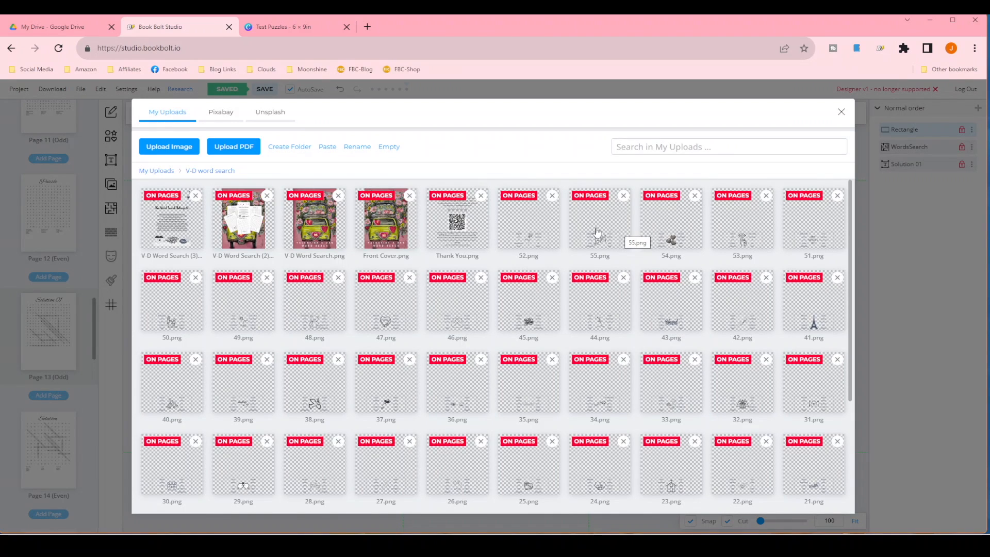
mouse_move(534, 226)
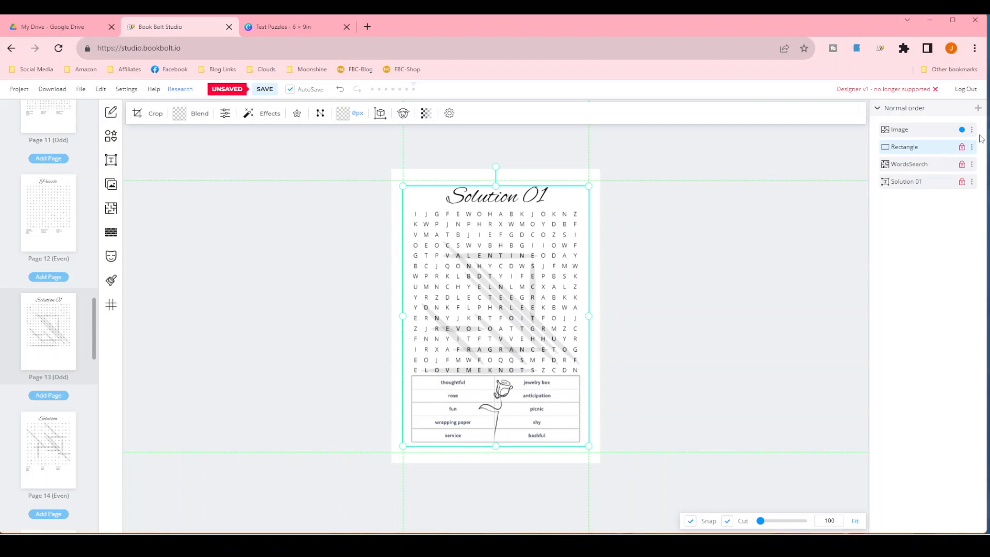
left_click(972, 130)
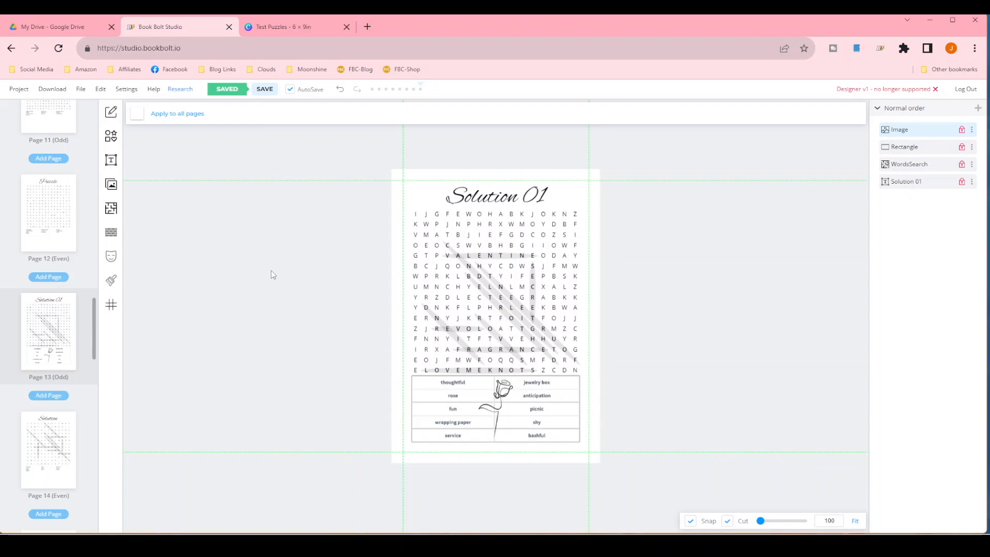
mouse_move(505, 399)
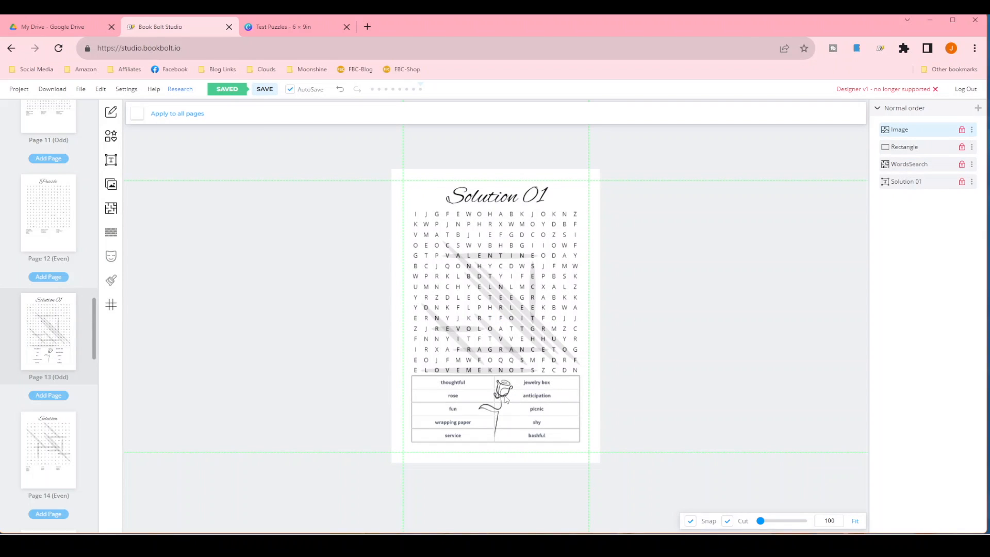
mouse_move(93, 320)
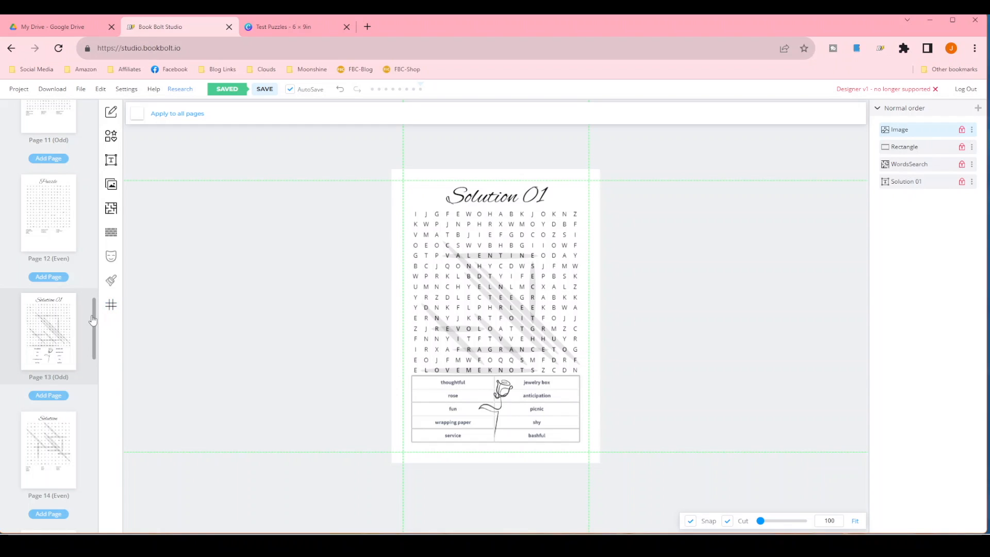
Step: Scroll the page list up to Puzzle 01 on page 1, then back down
scroll("up", 3)
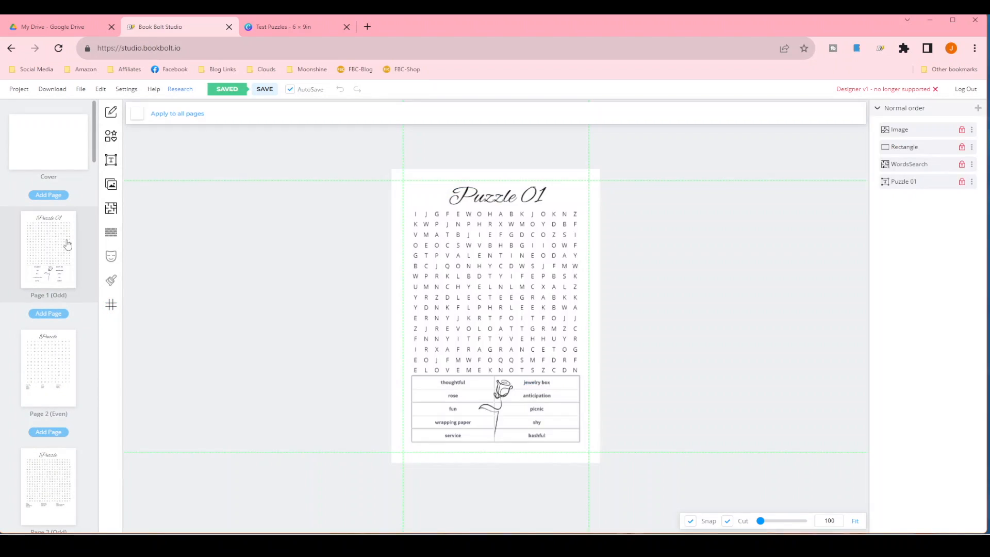
mouse_move(601, 195)
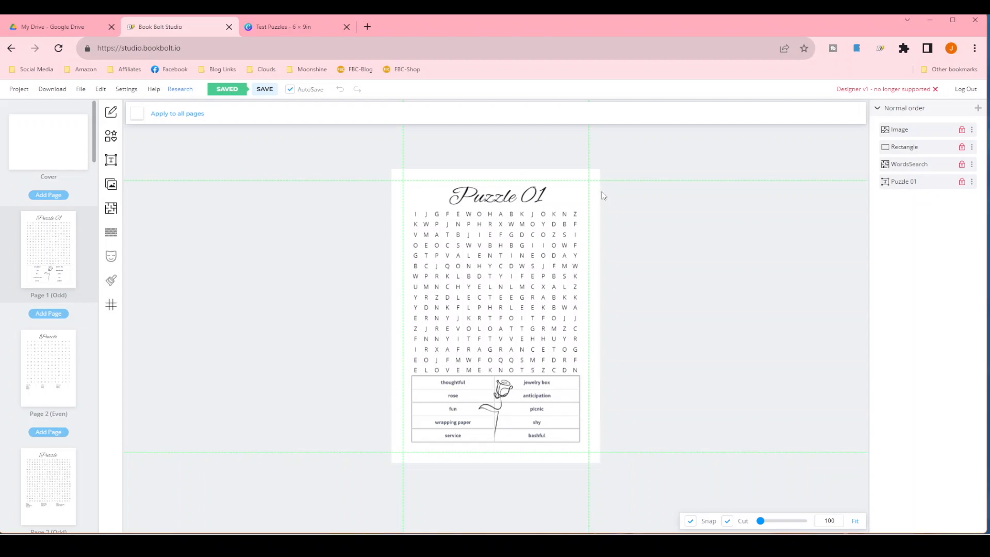
scroll("down", 3)
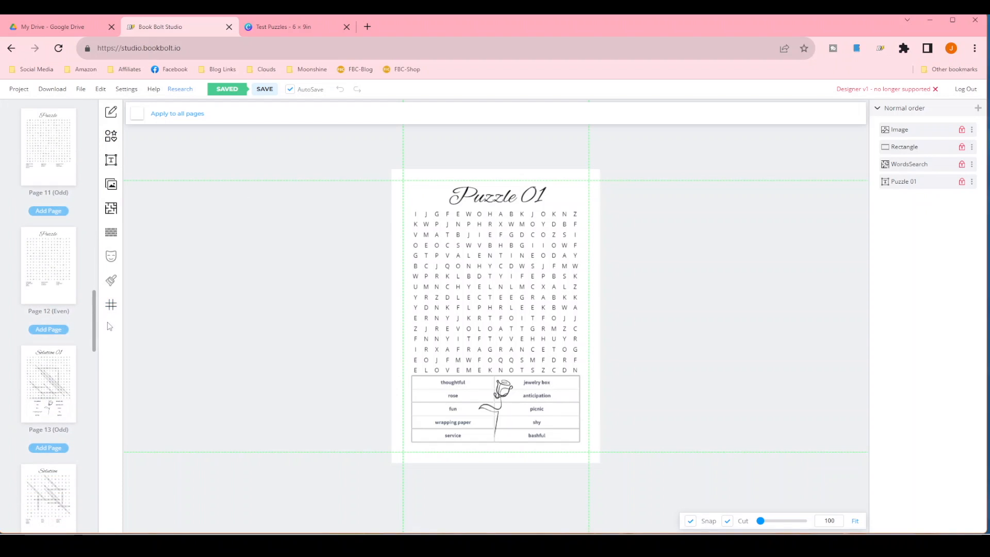